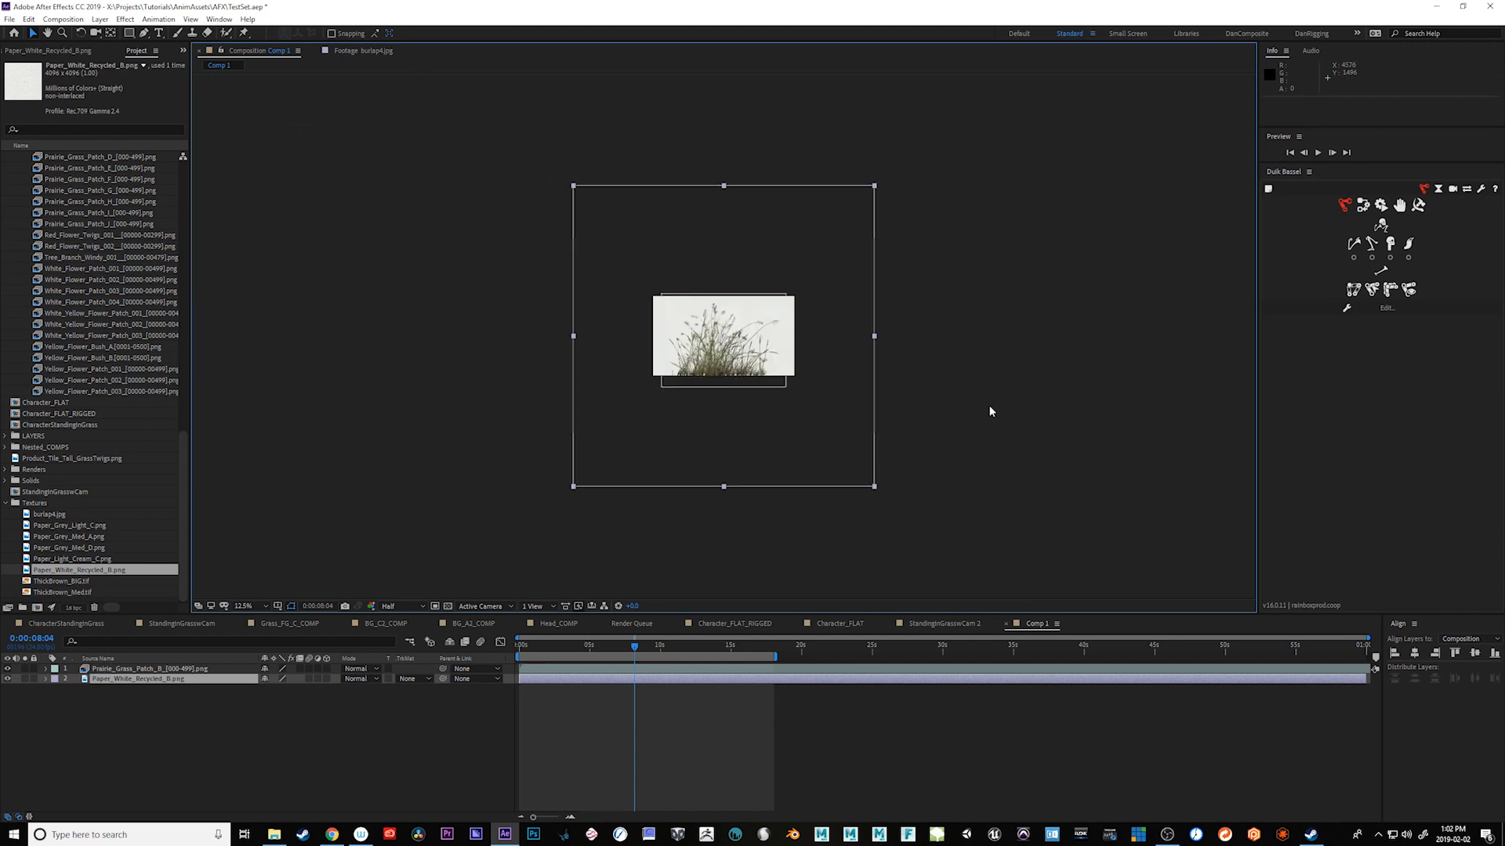
Set the paper layer's Track Matte to Alpha Matte "Prairie_Grass_Patch_B".
{"action": "left_click_drag", "start_coordinate": [873, 484], "coordinate": [804, 402]}
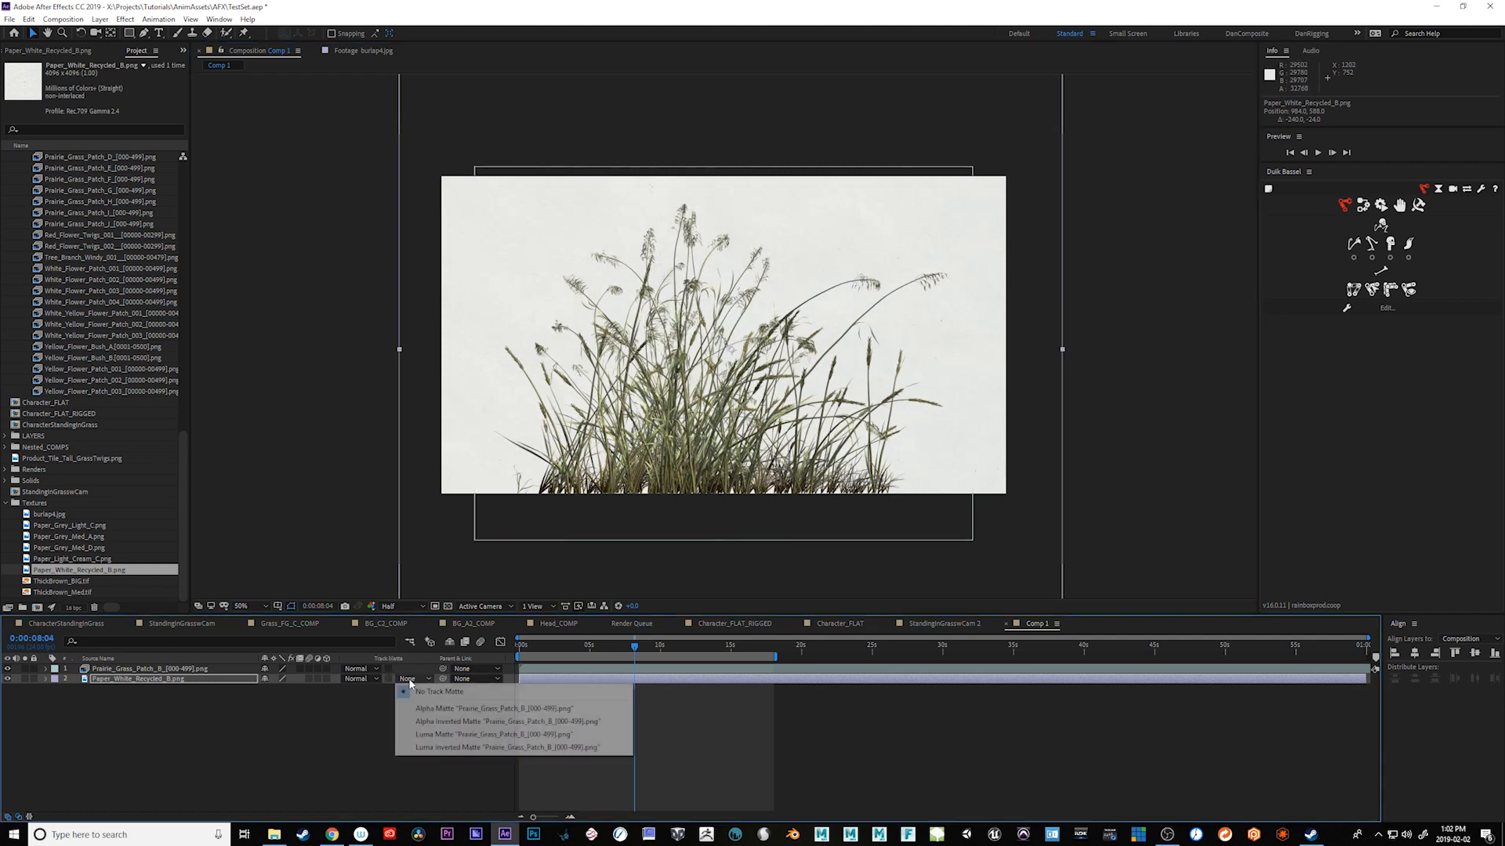
{"action": "left_click", "coordinate": [439, 691]}
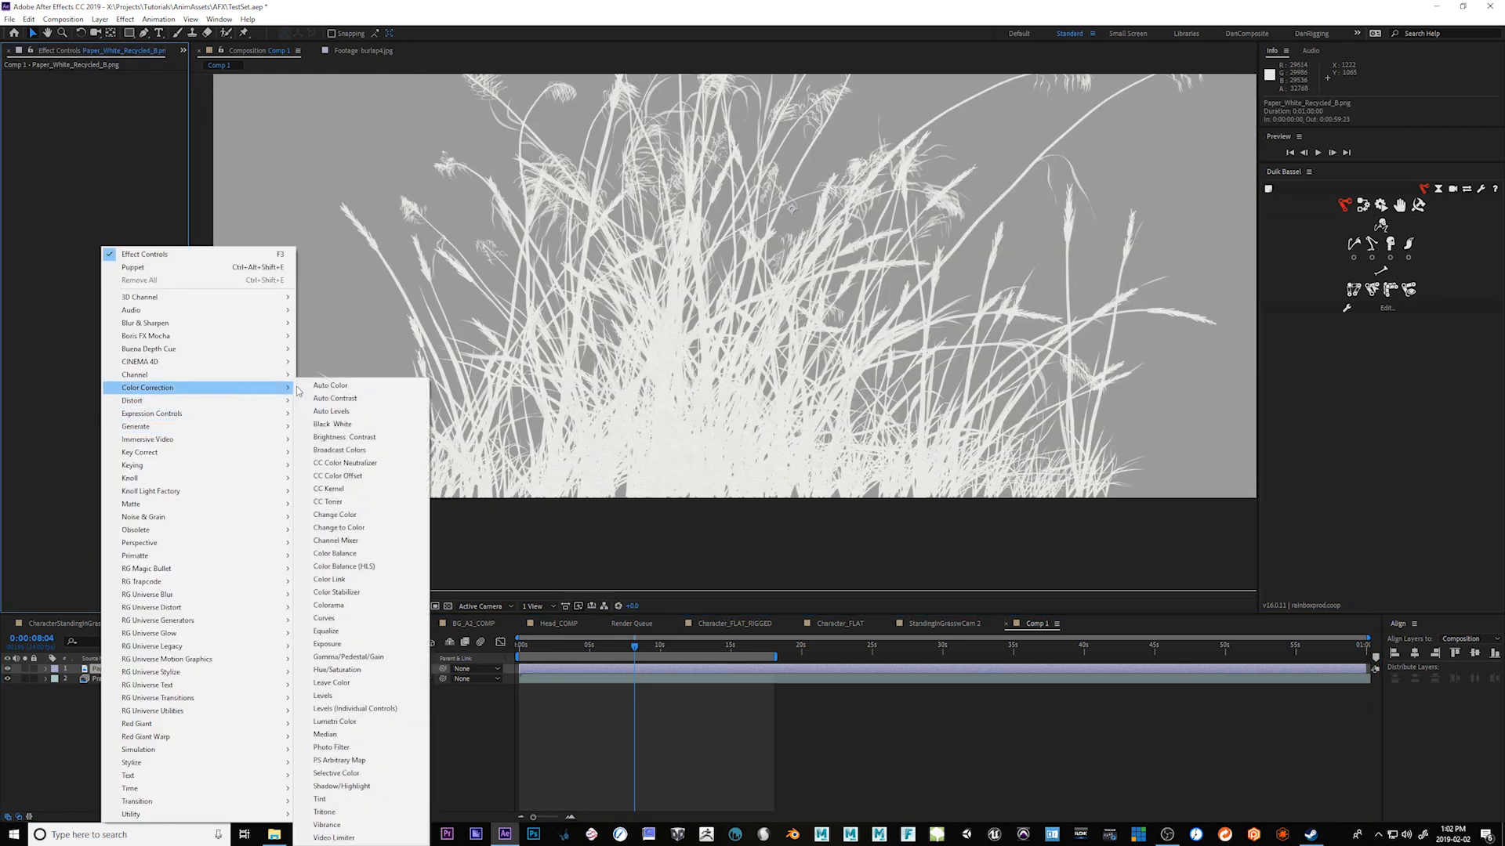
Add Curves to the paper layer and bow the RGB curve down to darken midtones.
{"action": "left_click", "coordinate": [325, 605]}
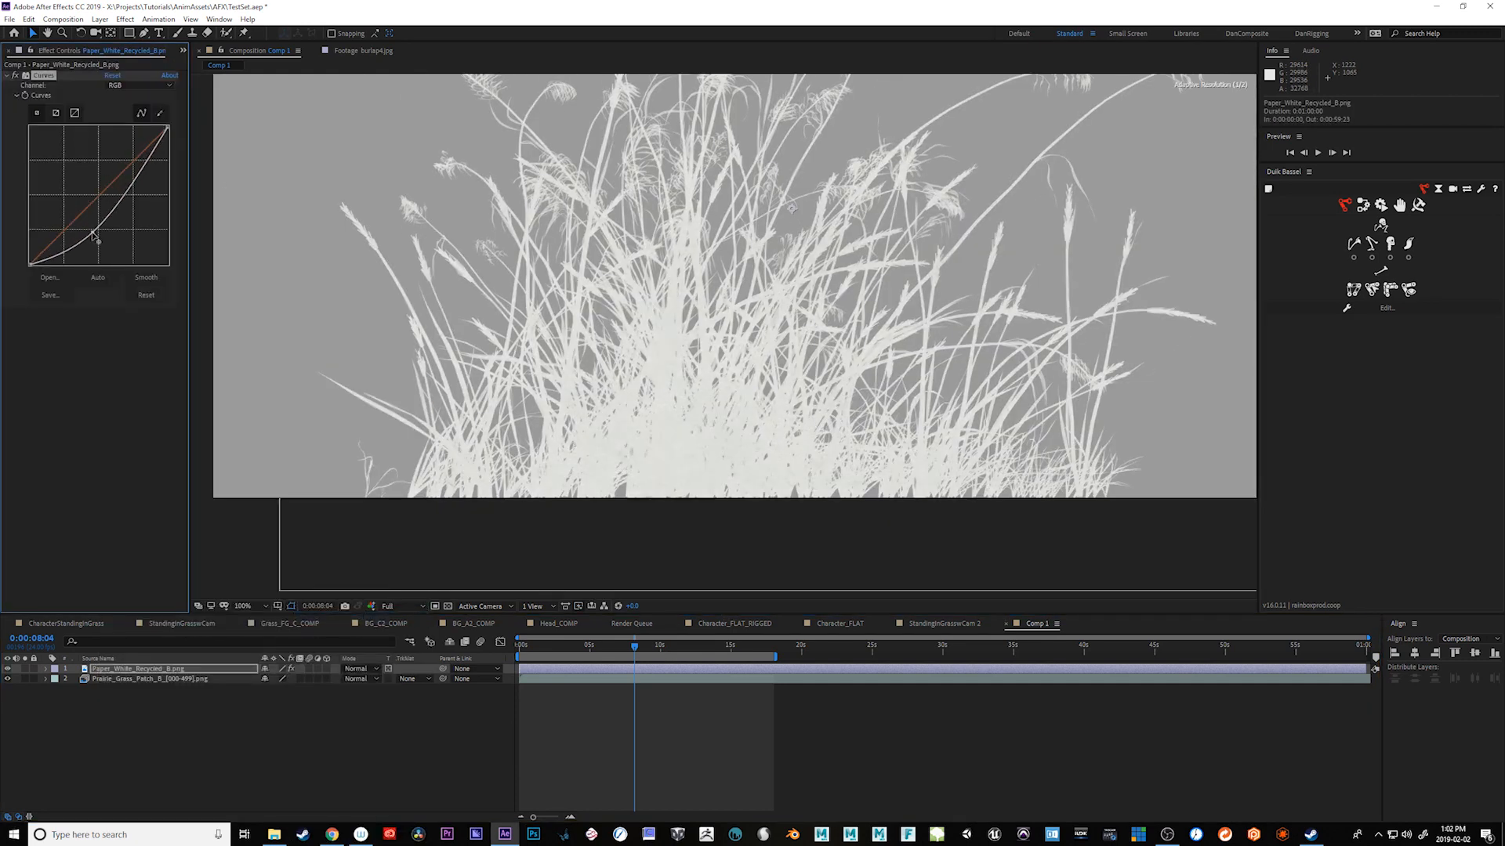
{"action": "left_click_drag", "start_coordinate": [86, 240], "coordinate": [108, 244]}
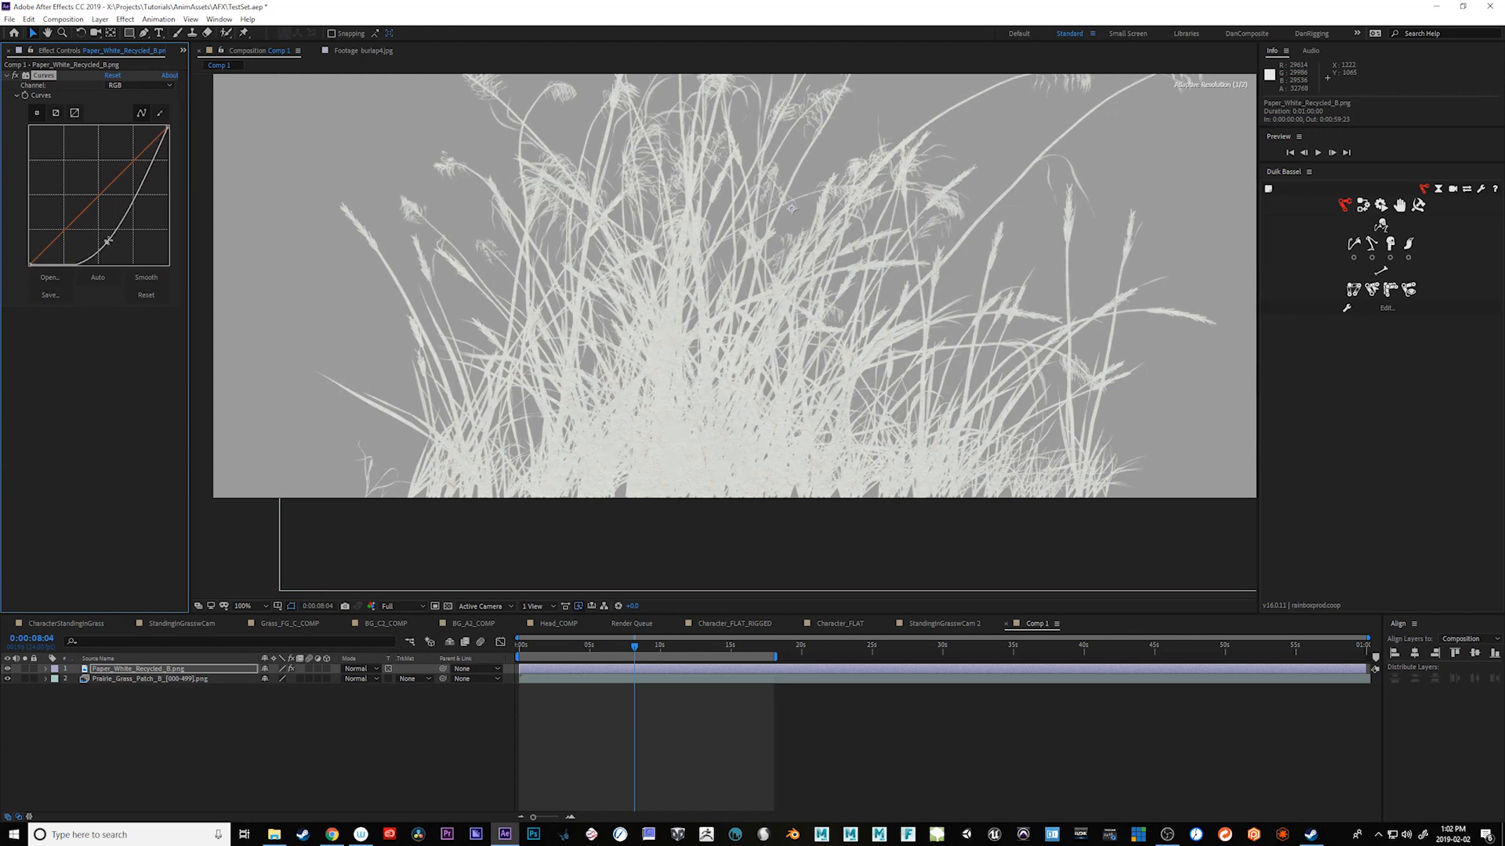
{"action": "left_click_drag", "start_coordinate": [108, 239], "coordinate": [138, 208]}
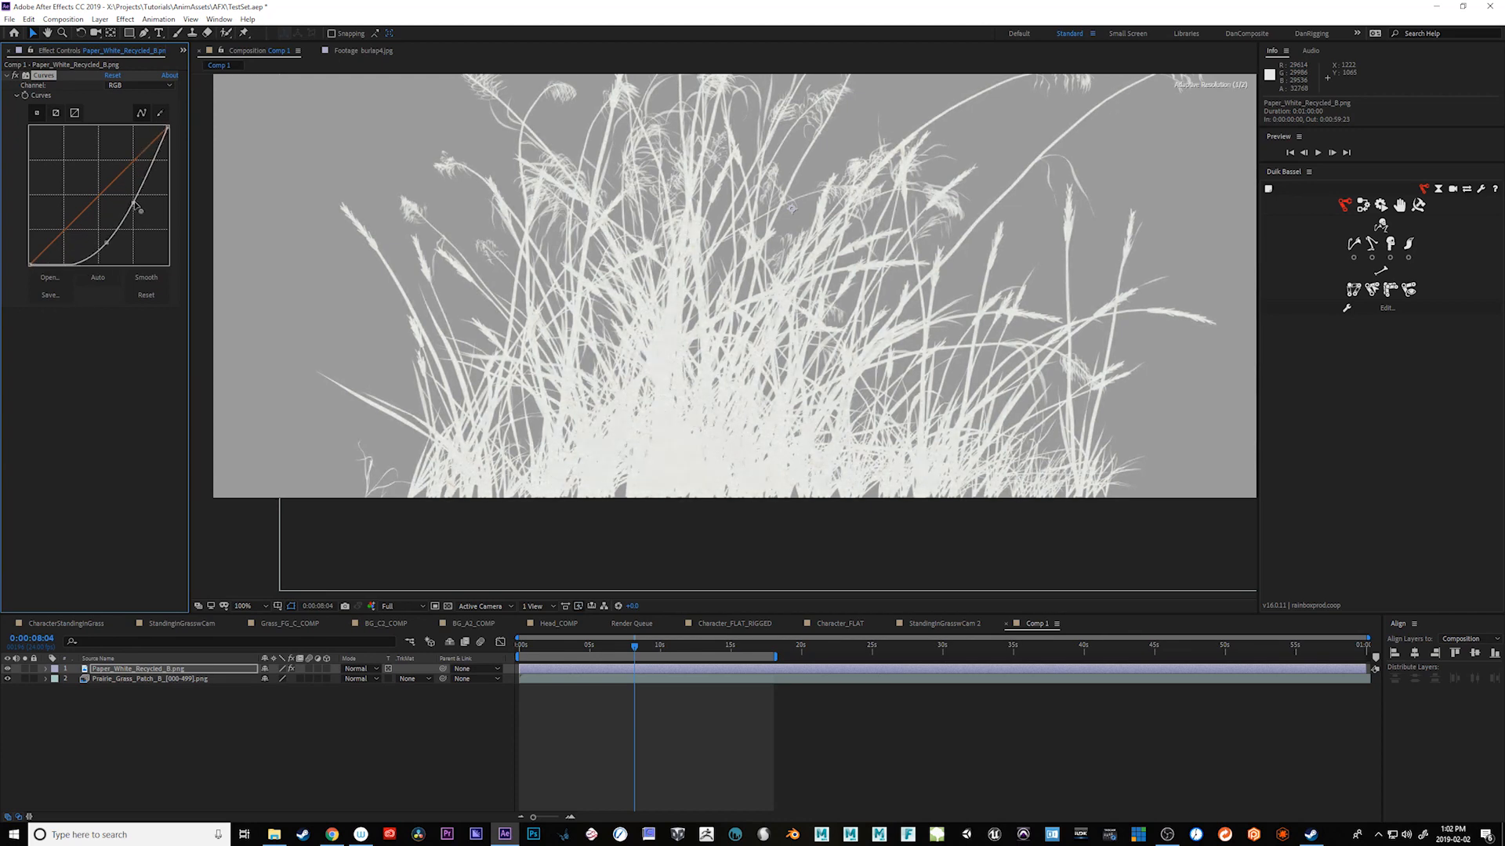
{"action": "left_click_drag", "start_coordinate": [138, 208], "coordinate": [105, 248]}
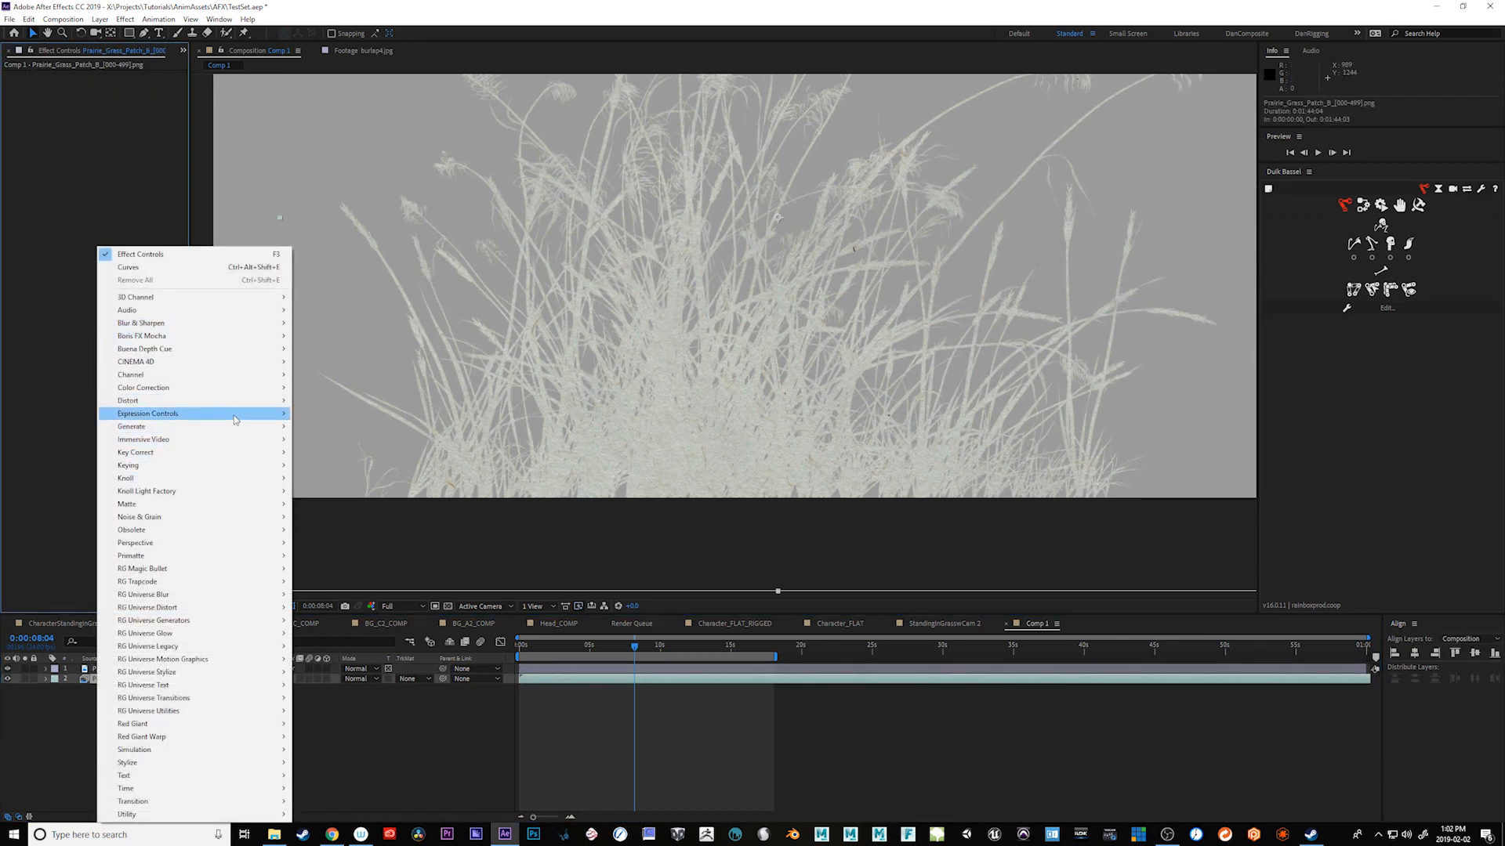
{"action": "mouse_move", "coordinate": [127, 504]}
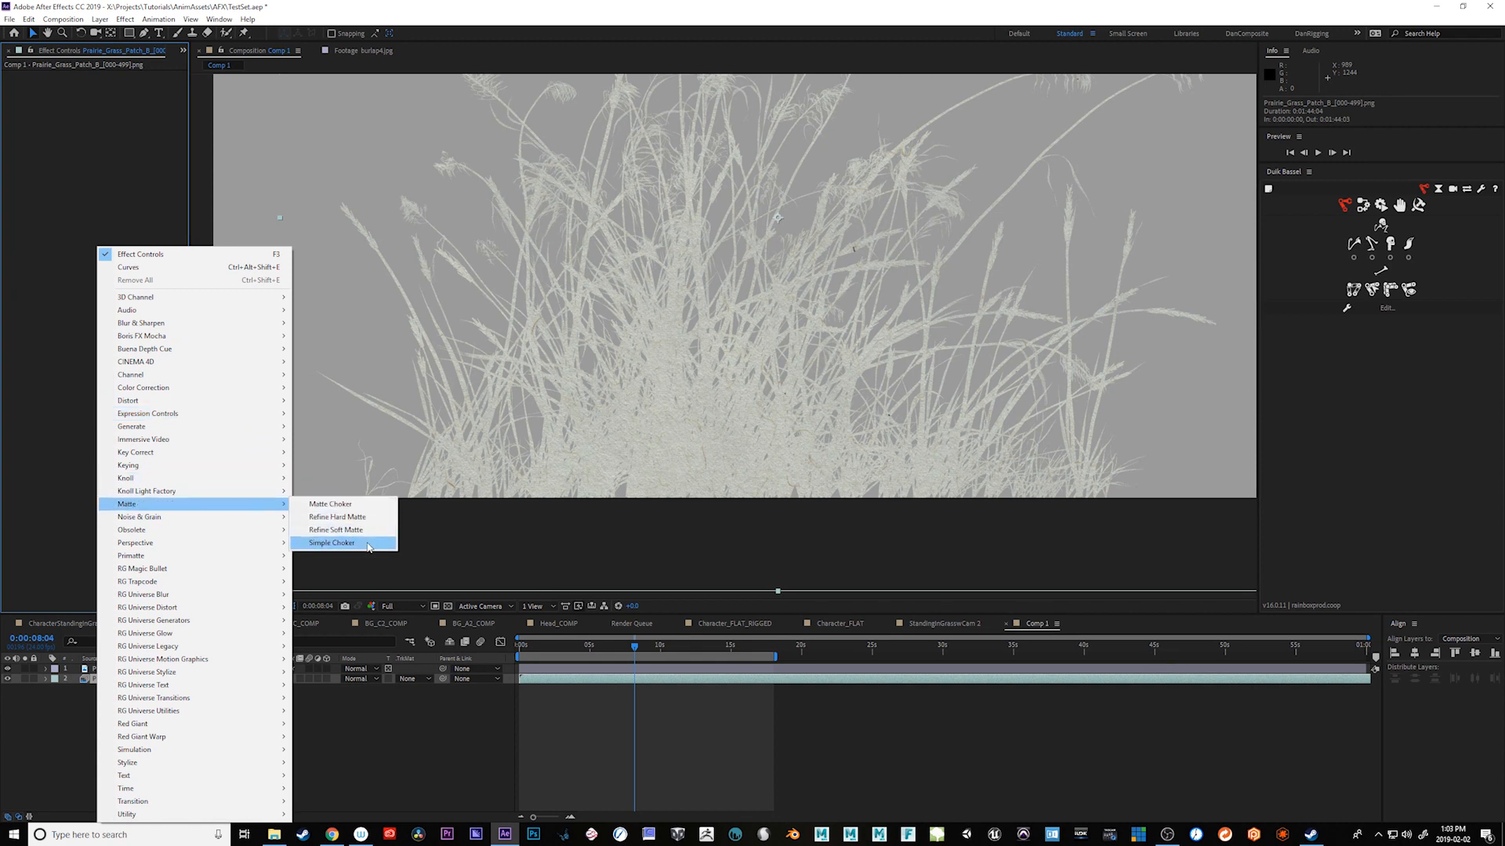
Apply Simple Choker to the grass layer to tighten its matte.
{"action": "left_click", "coordinate": [331, 543]}
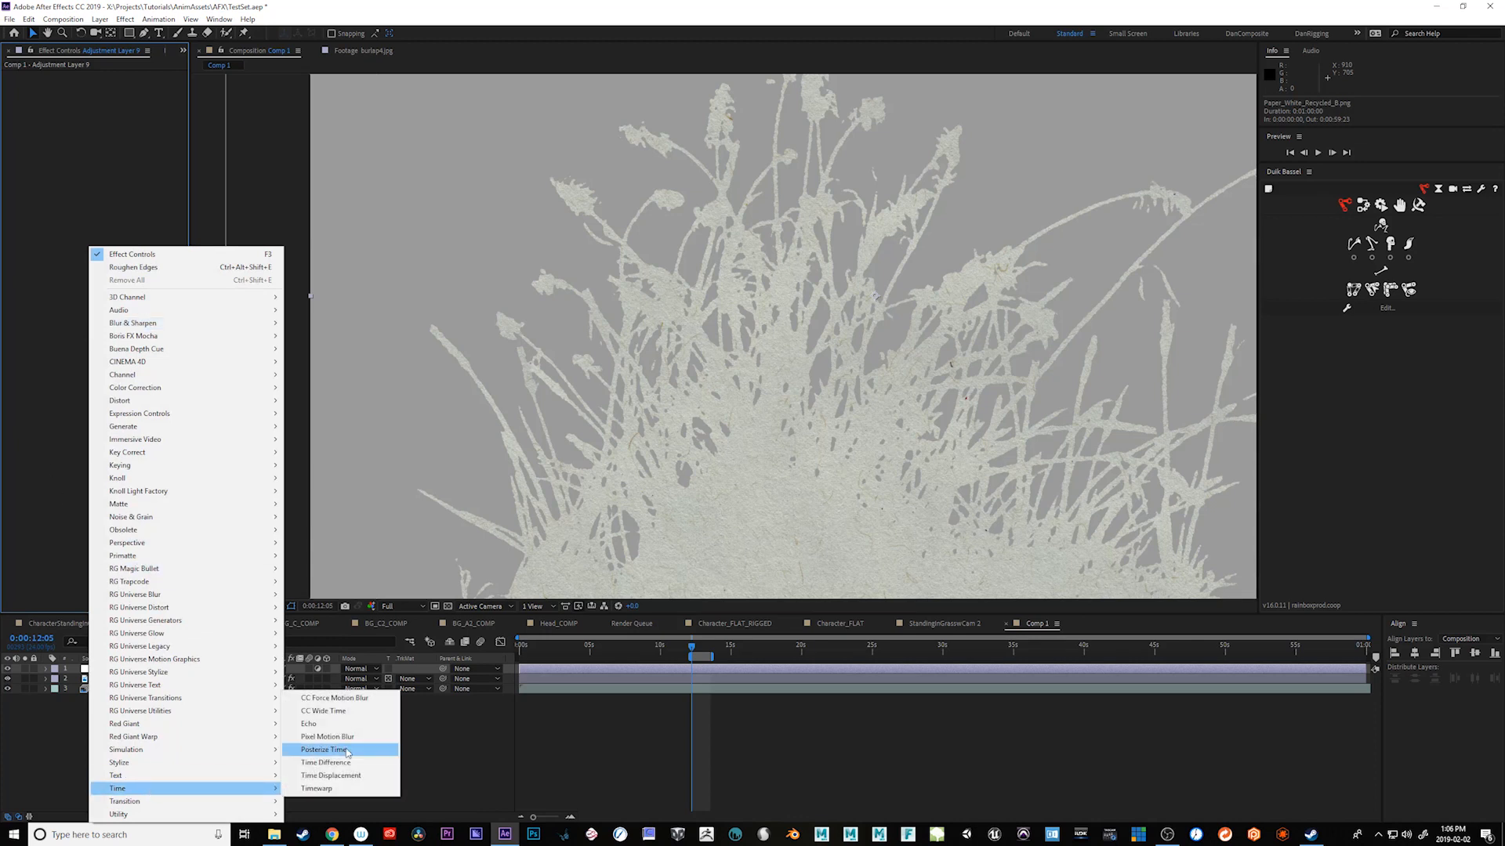
Add Posterize Time to the adjustment layer and drive paper Rotation with a wiggle expression.
{"action": "left_click", "coordinate": [326, 749]}
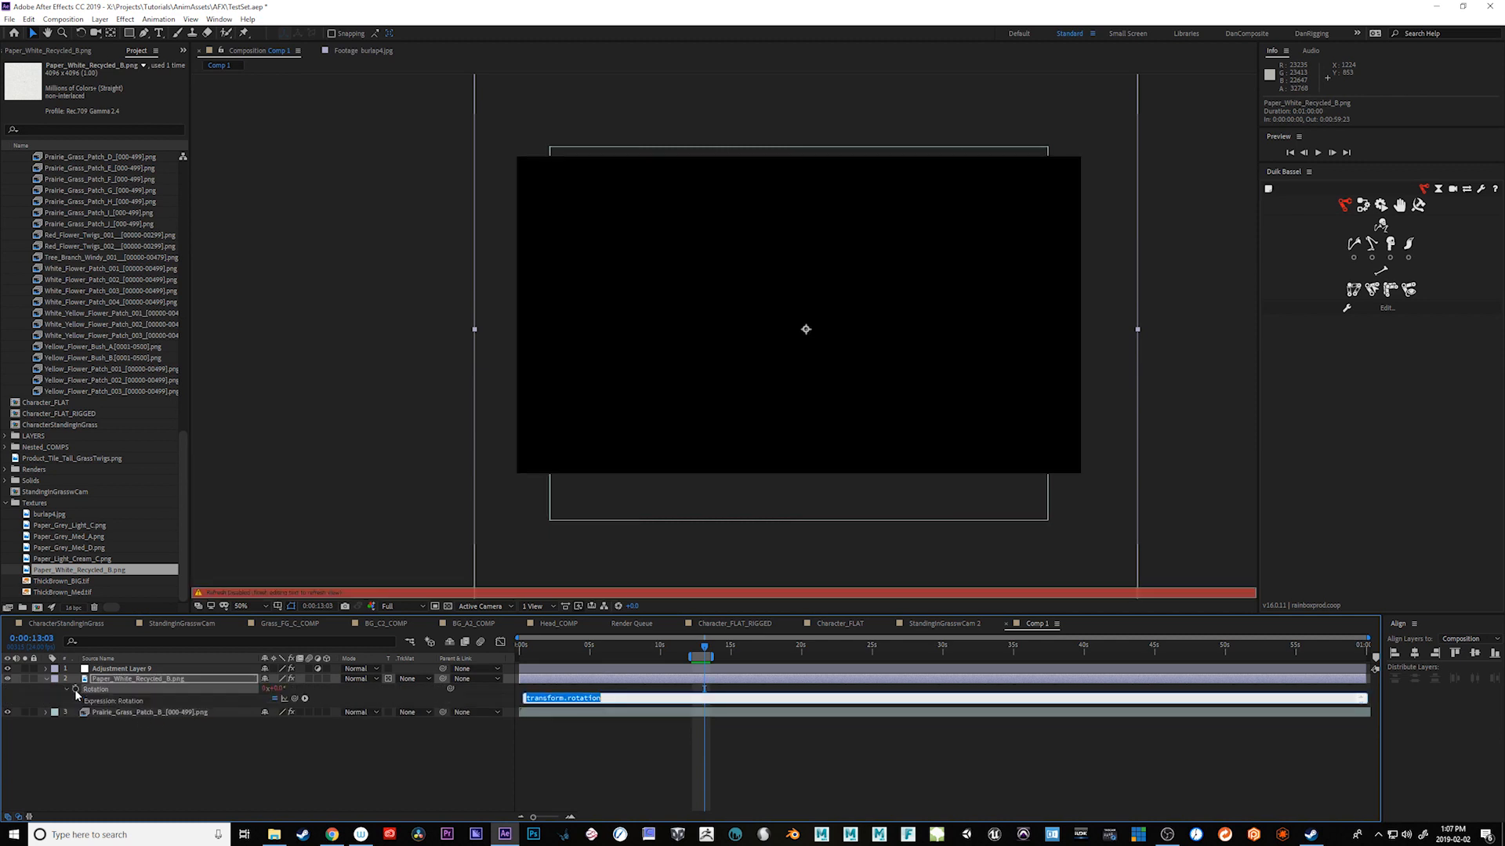
{"action": "type", "text": "wiggle(24,720);"}
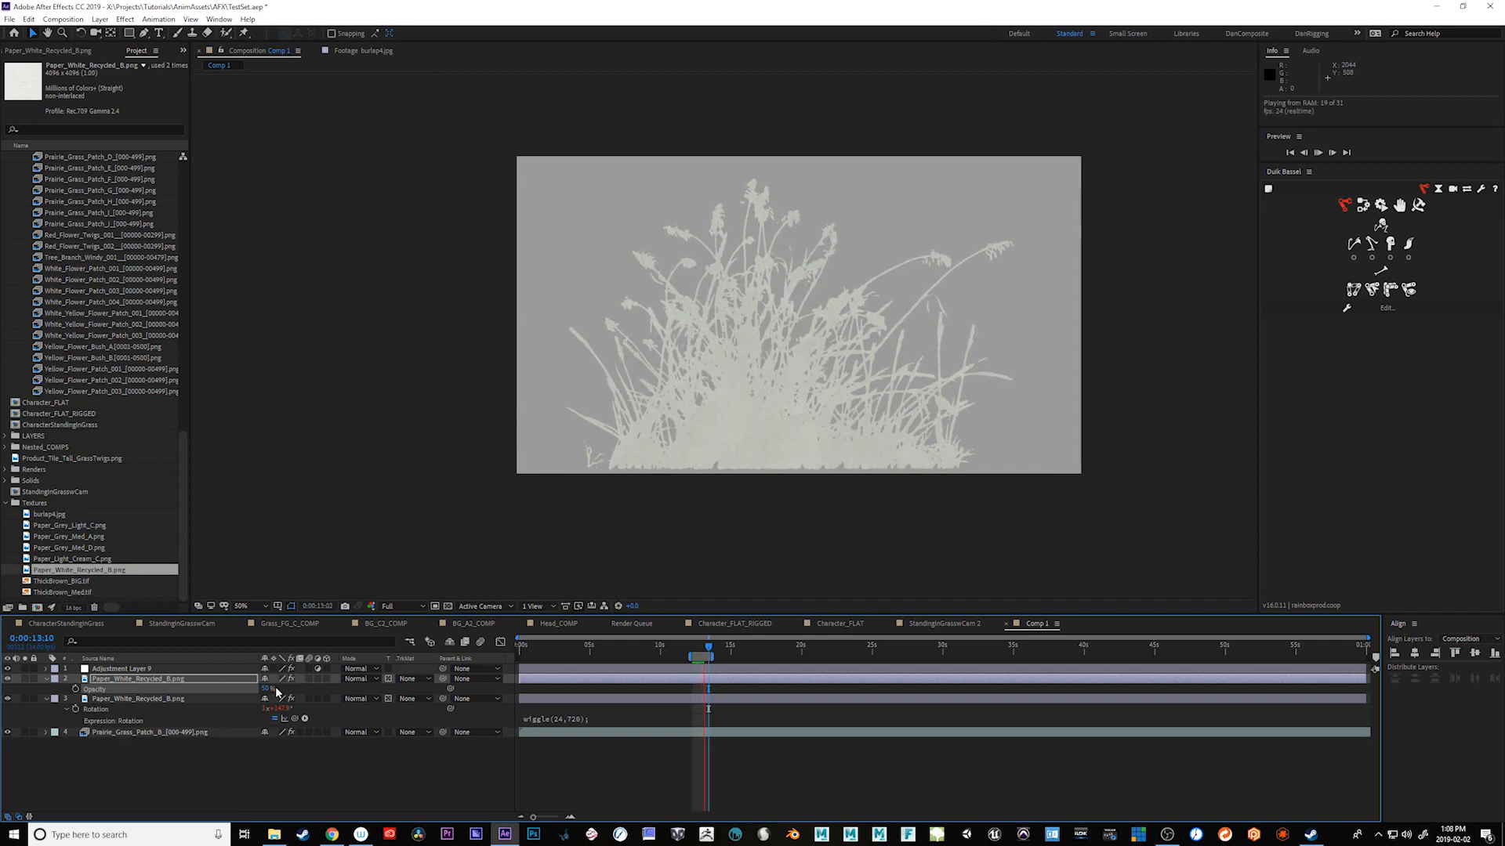
Set the duplicated paper layer's blending mode to Multiply.
{"action": "right_click", "coordinate": [138, 679]}
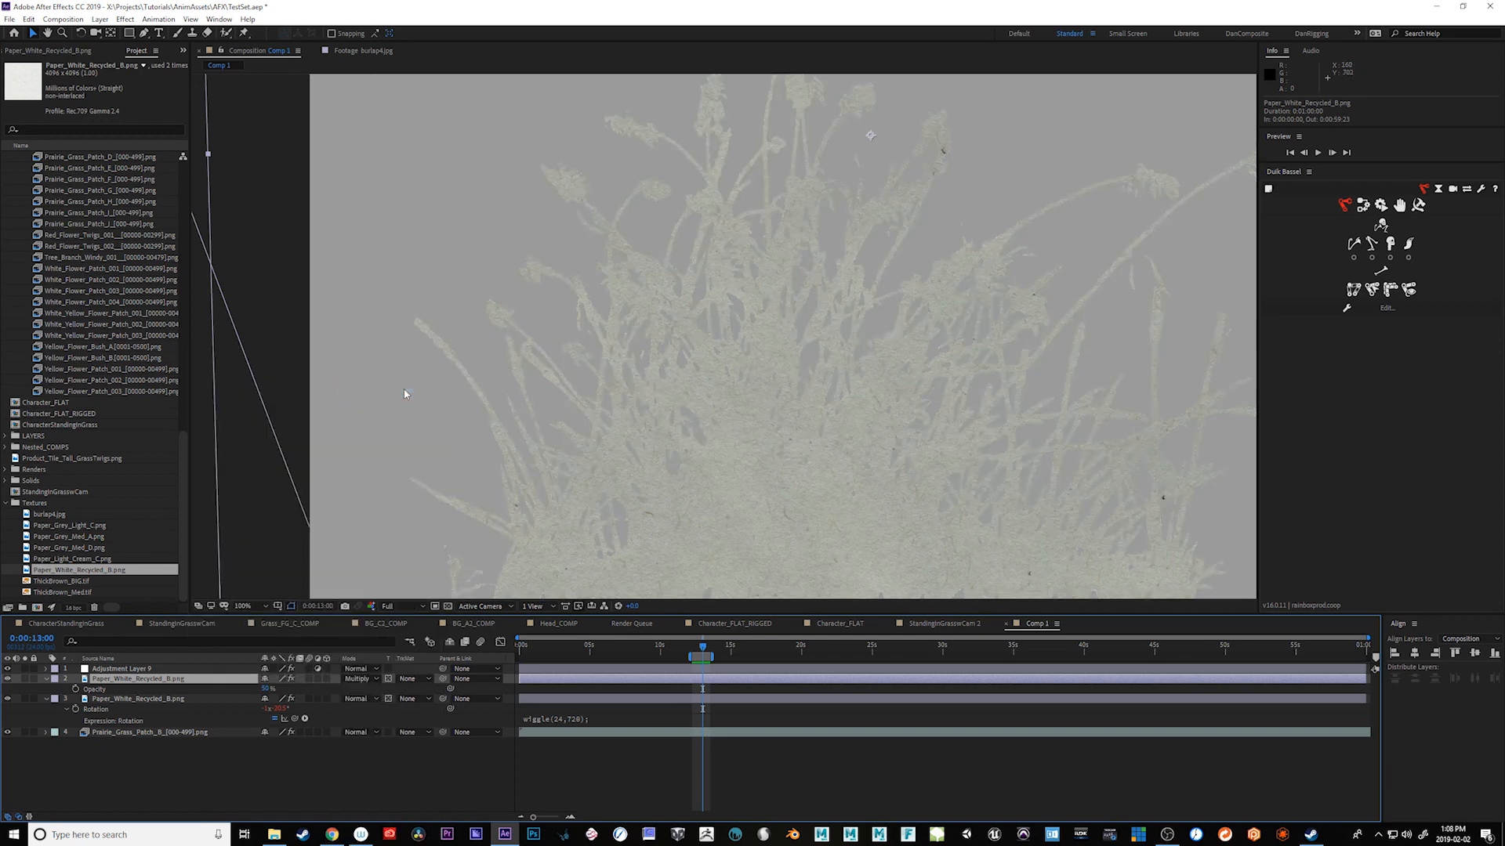
{"action": "left_click", "coordinate": [98, 18]}
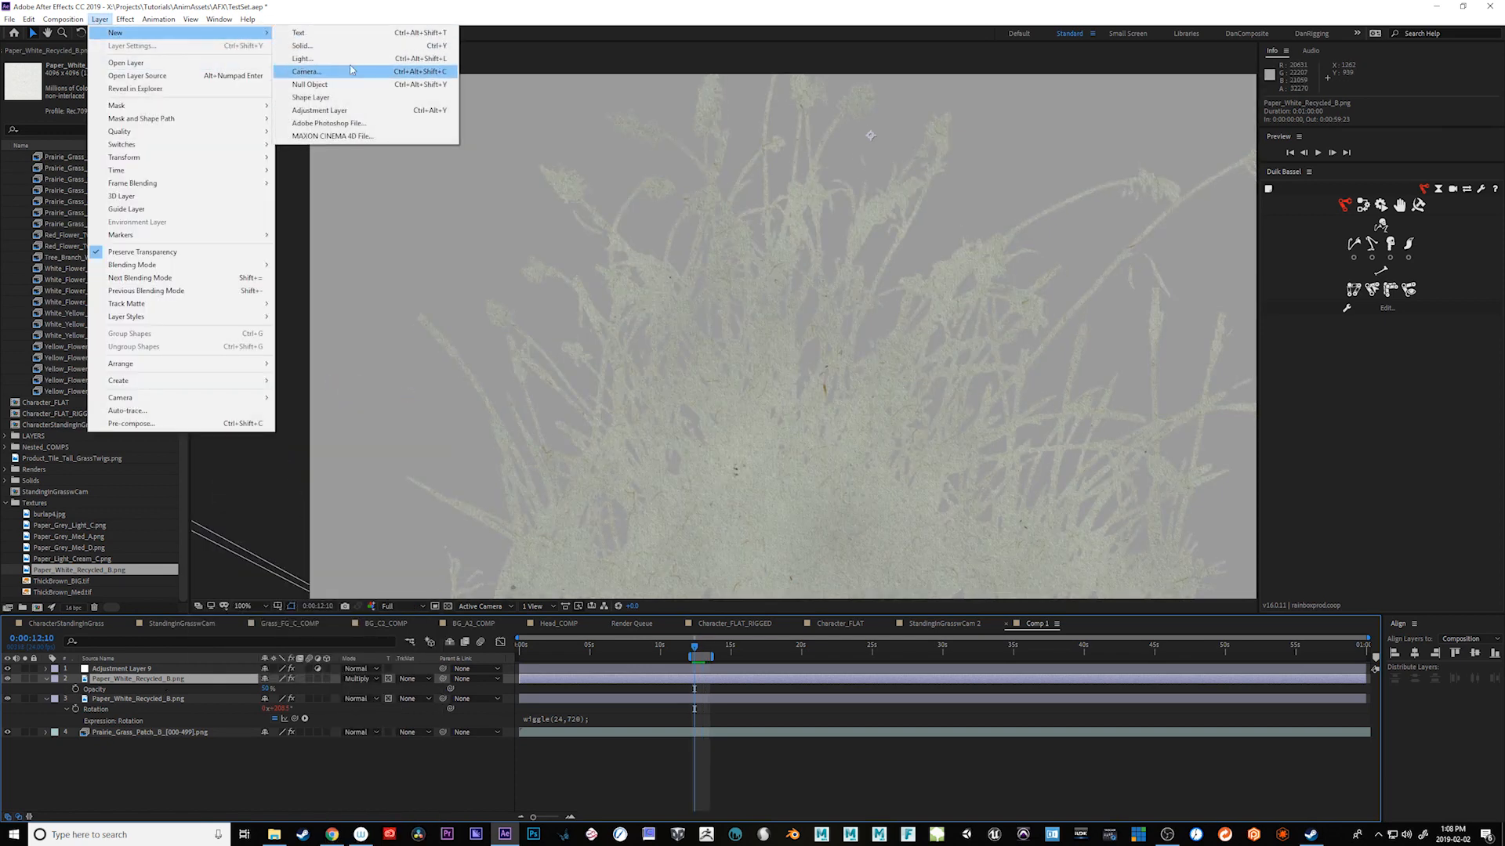
Create a new brown solid layer over the grass.
{"action": "left_click", "coordinate": [301, 45]}
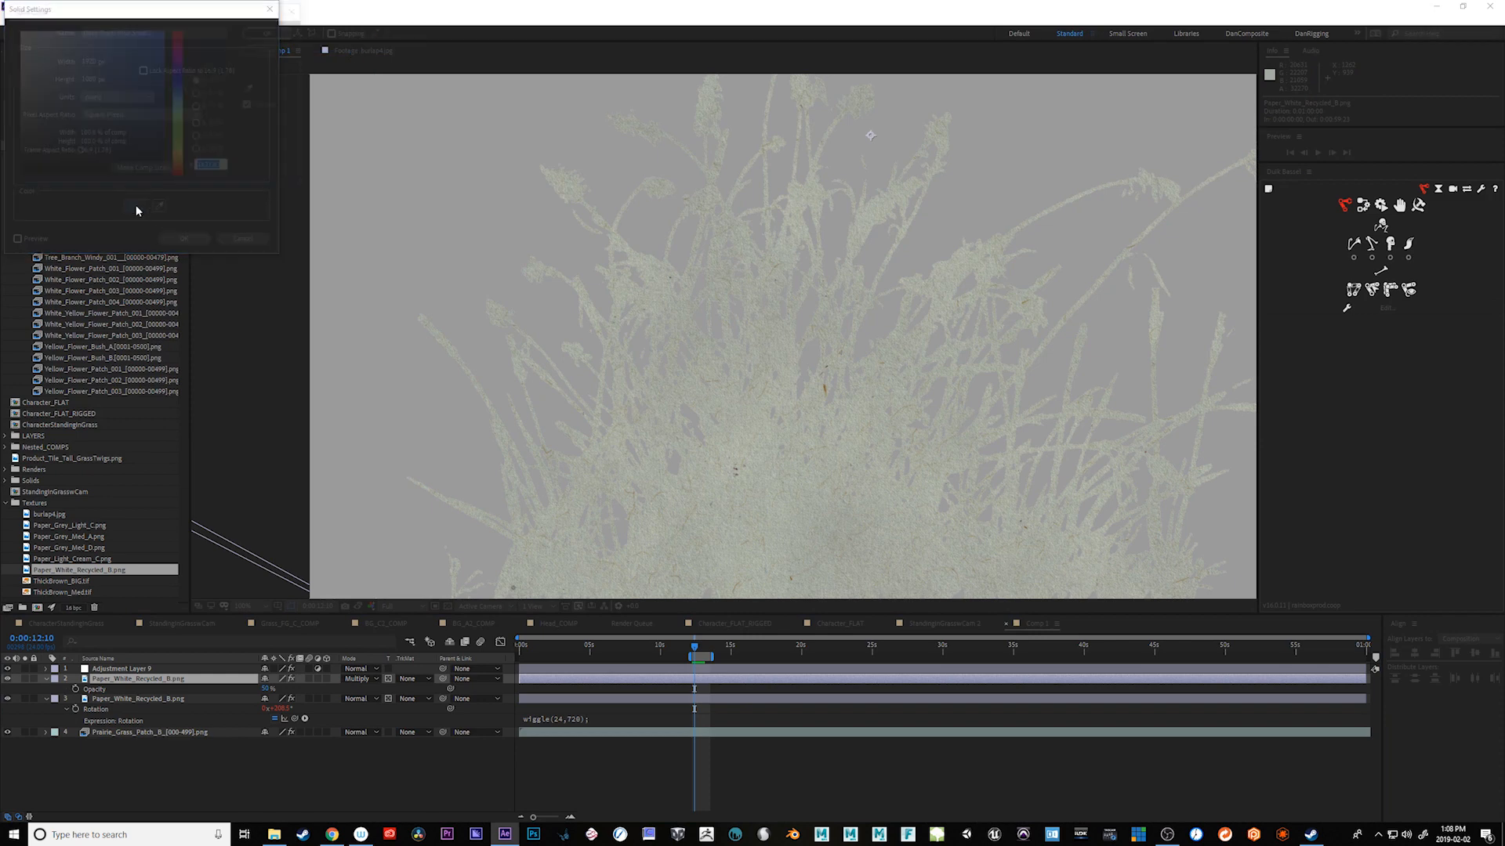
{"action": "left_click", "coordinate": [135, 204]}
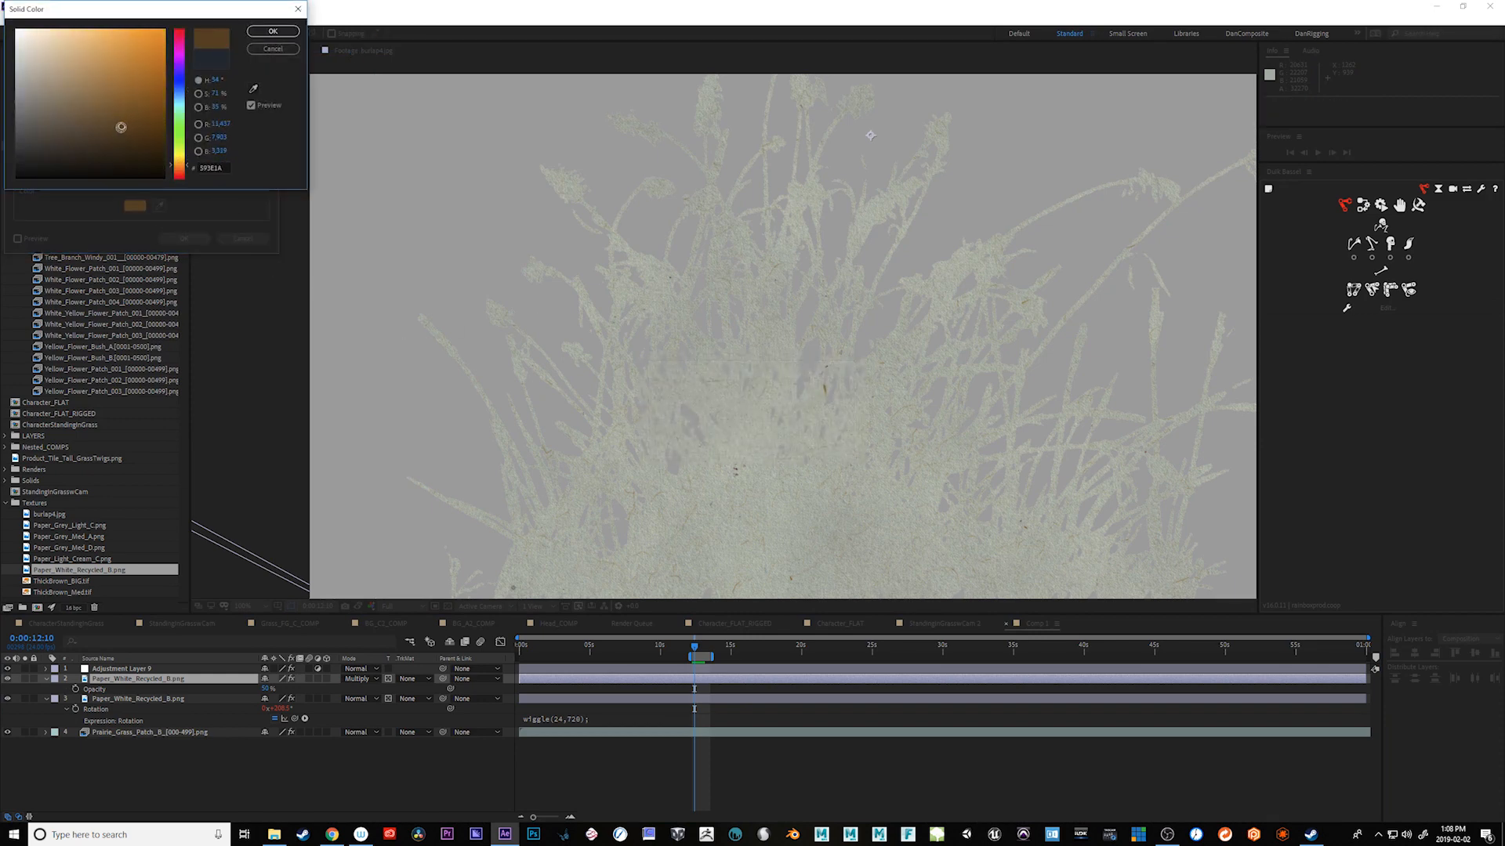
{"action": "left_click", "coordinate": [272, 31]}
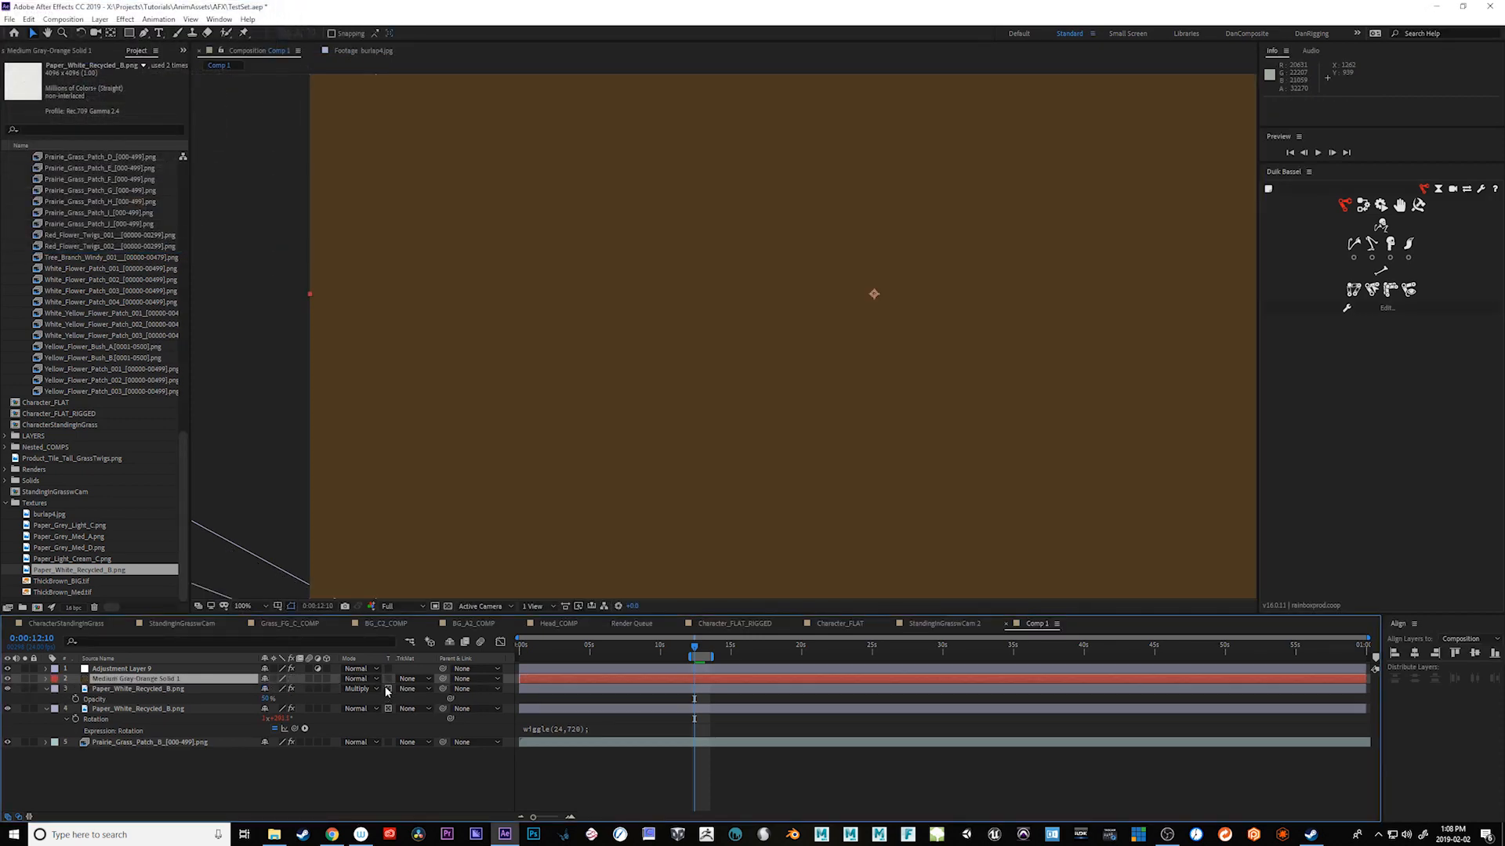
Blend the brown solid in Multiply, then switch it to Color Burn.
{"action": "left_click", "coordinate": [361, 689]}
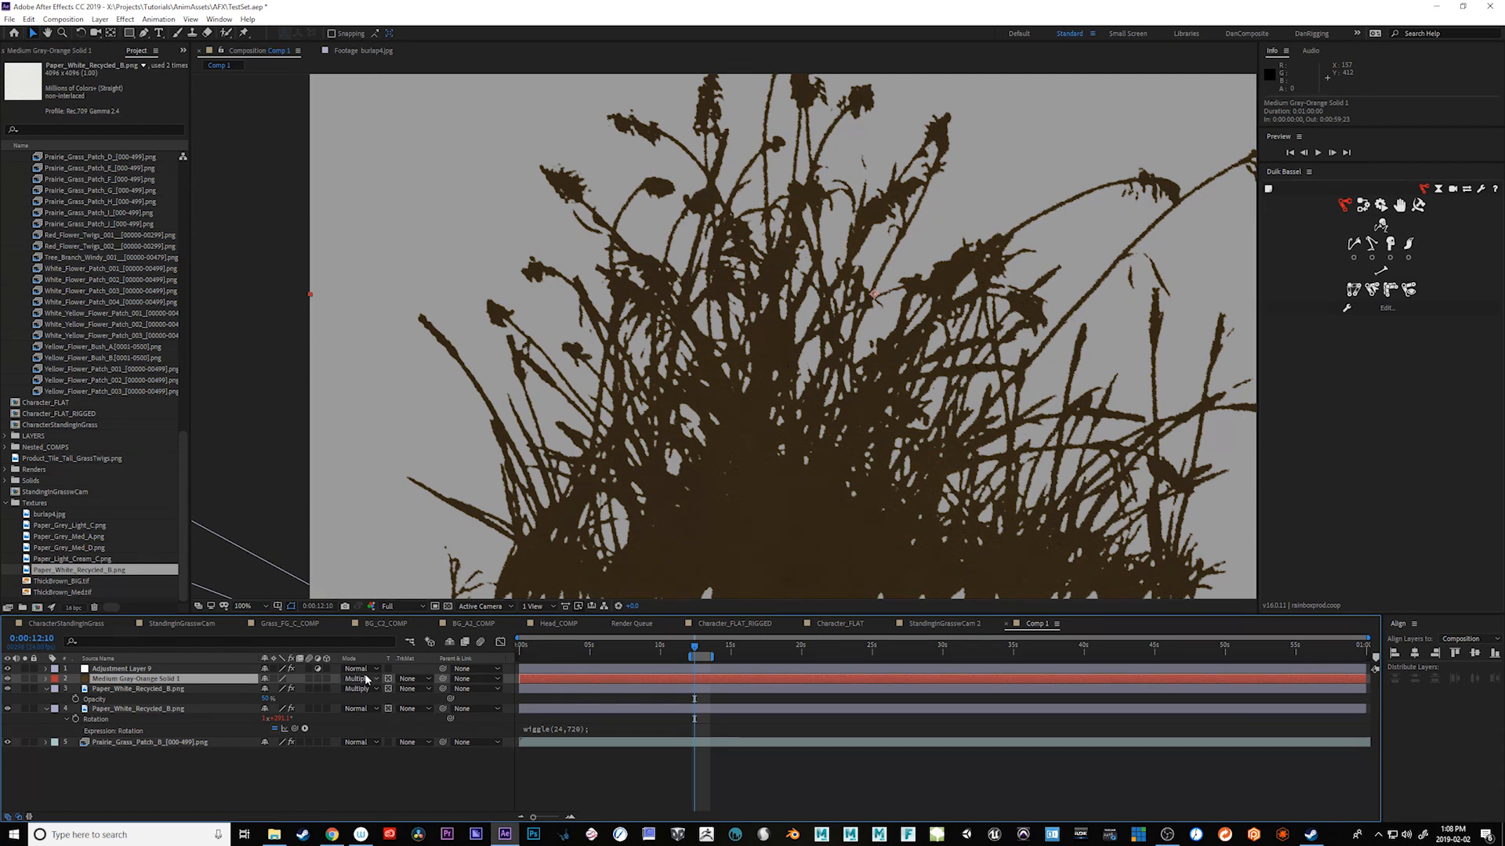
{"action": "left_click", "coordinate": [361, 679]}
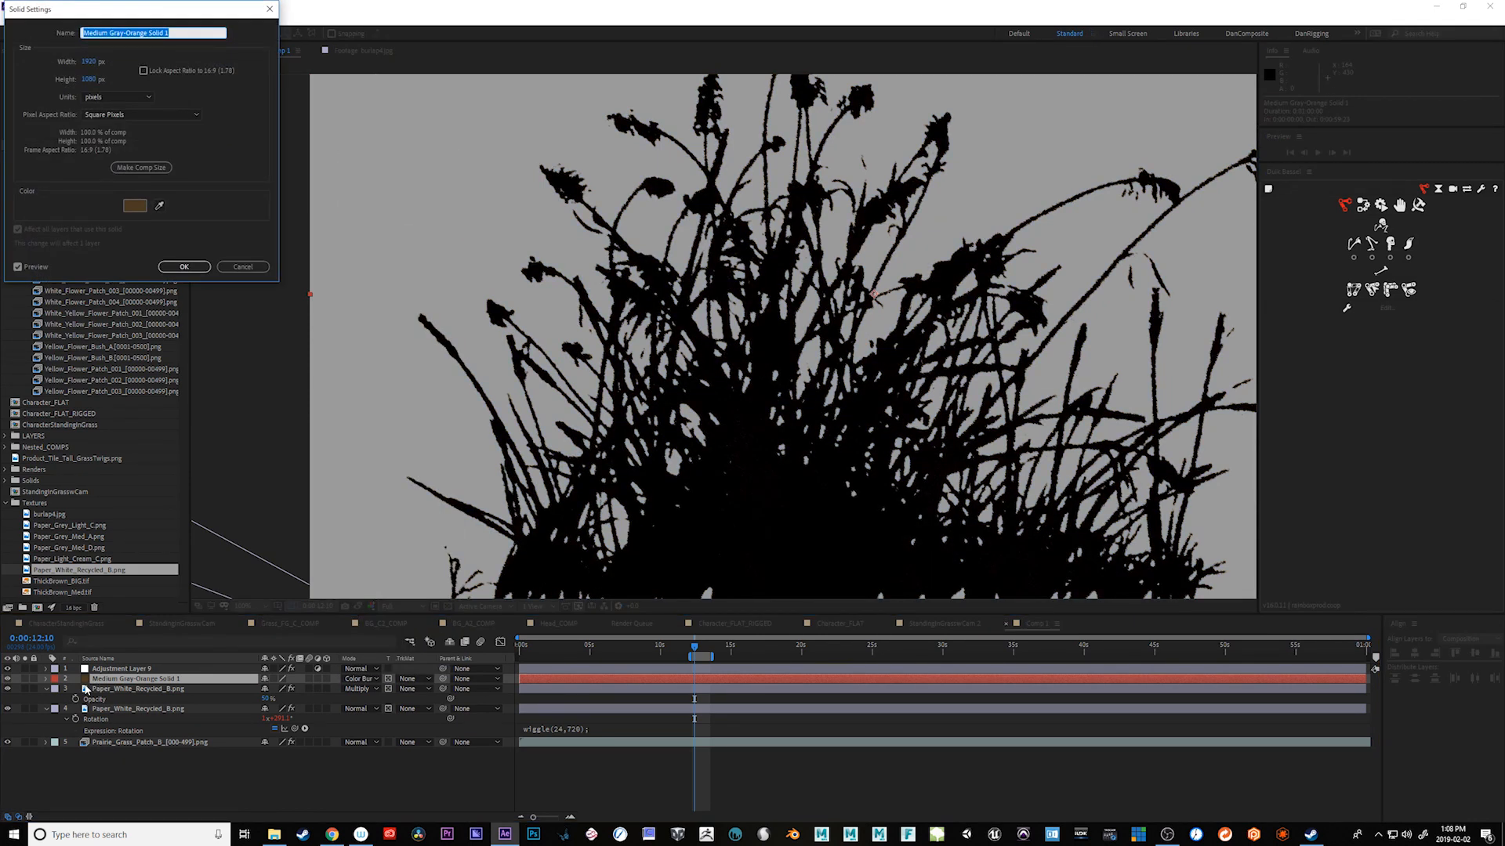
Change the solid's colour to a lighter, warmer tan for a golden sepia grass.
{"action": "left_click", "coordinate": [135, 205]}
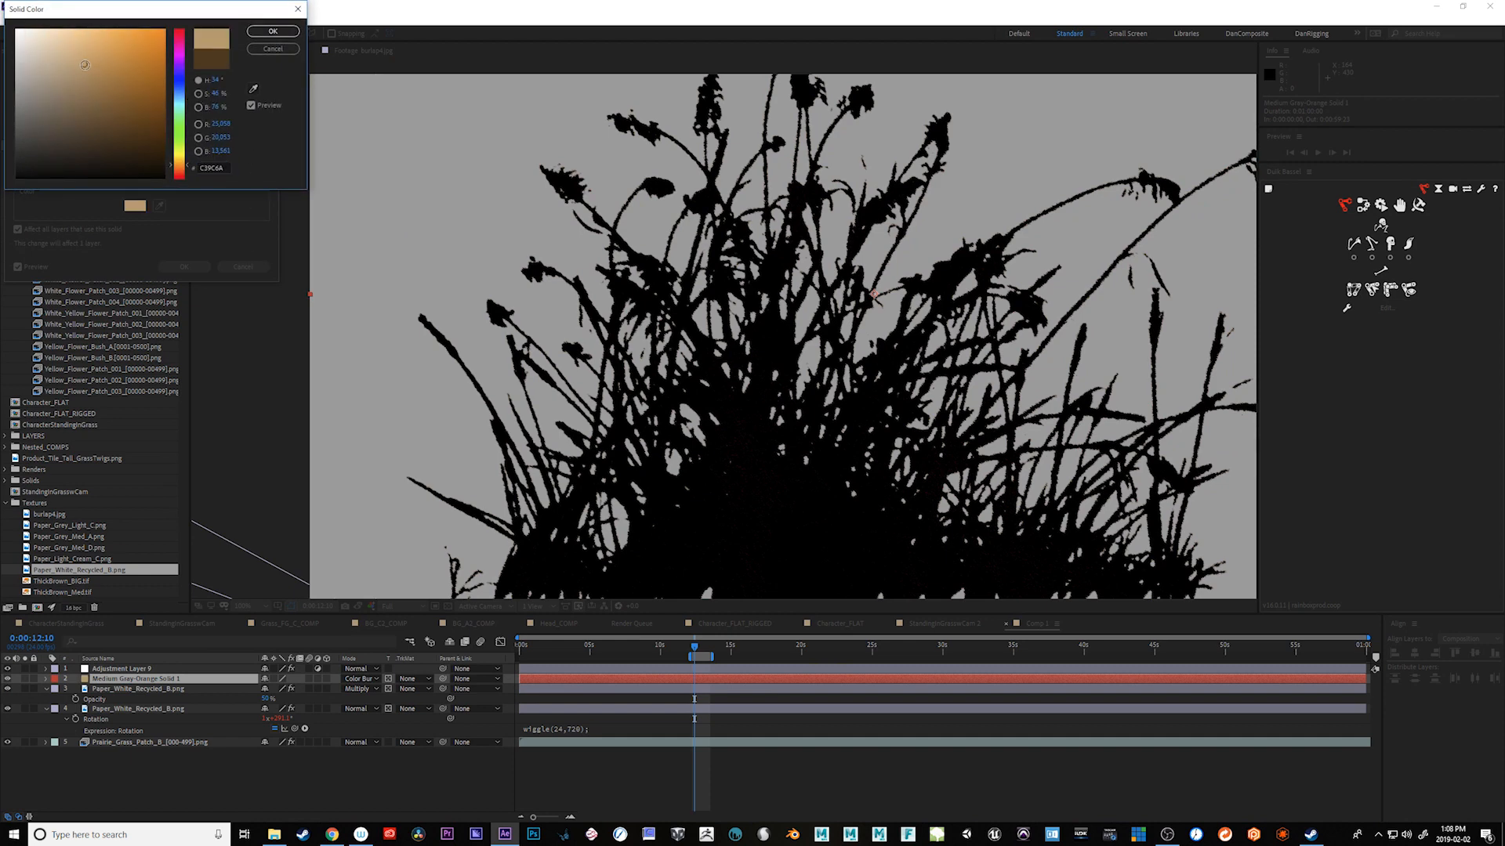
{"action": "left_click_drag", "start_coordinate": [83, 64], "coordinate": [80, 87]}
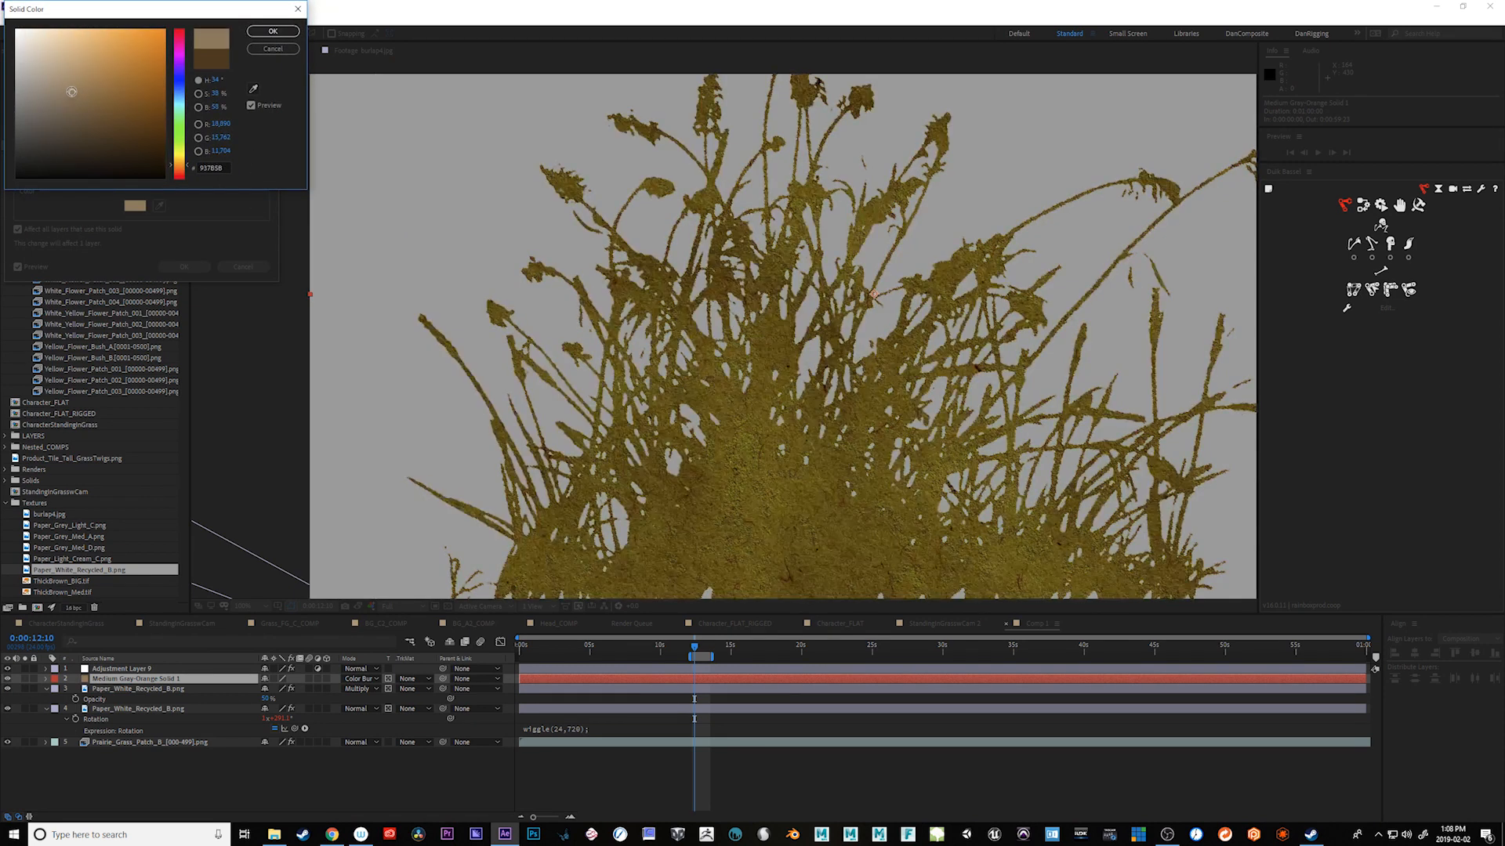
{"action": "left_click", "coordinate": [64, 85]}
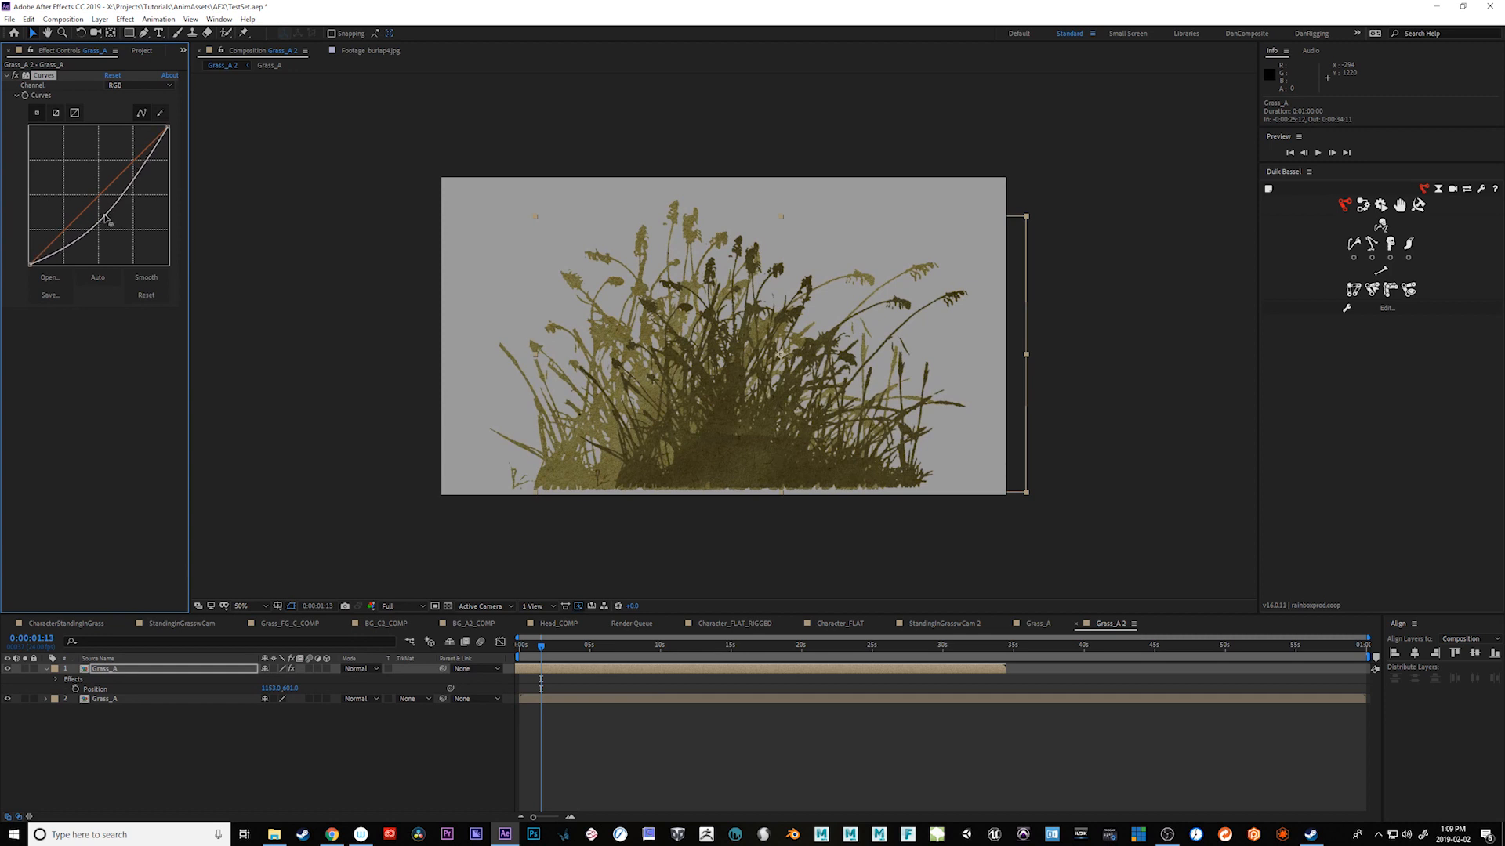
Lighten Grass_A with its Curves graph and select Grass_B in Grass_COMP.
{"action": "left_click_drag", "start_coordinate": [105, 218], "coordinate": [113, 213]}
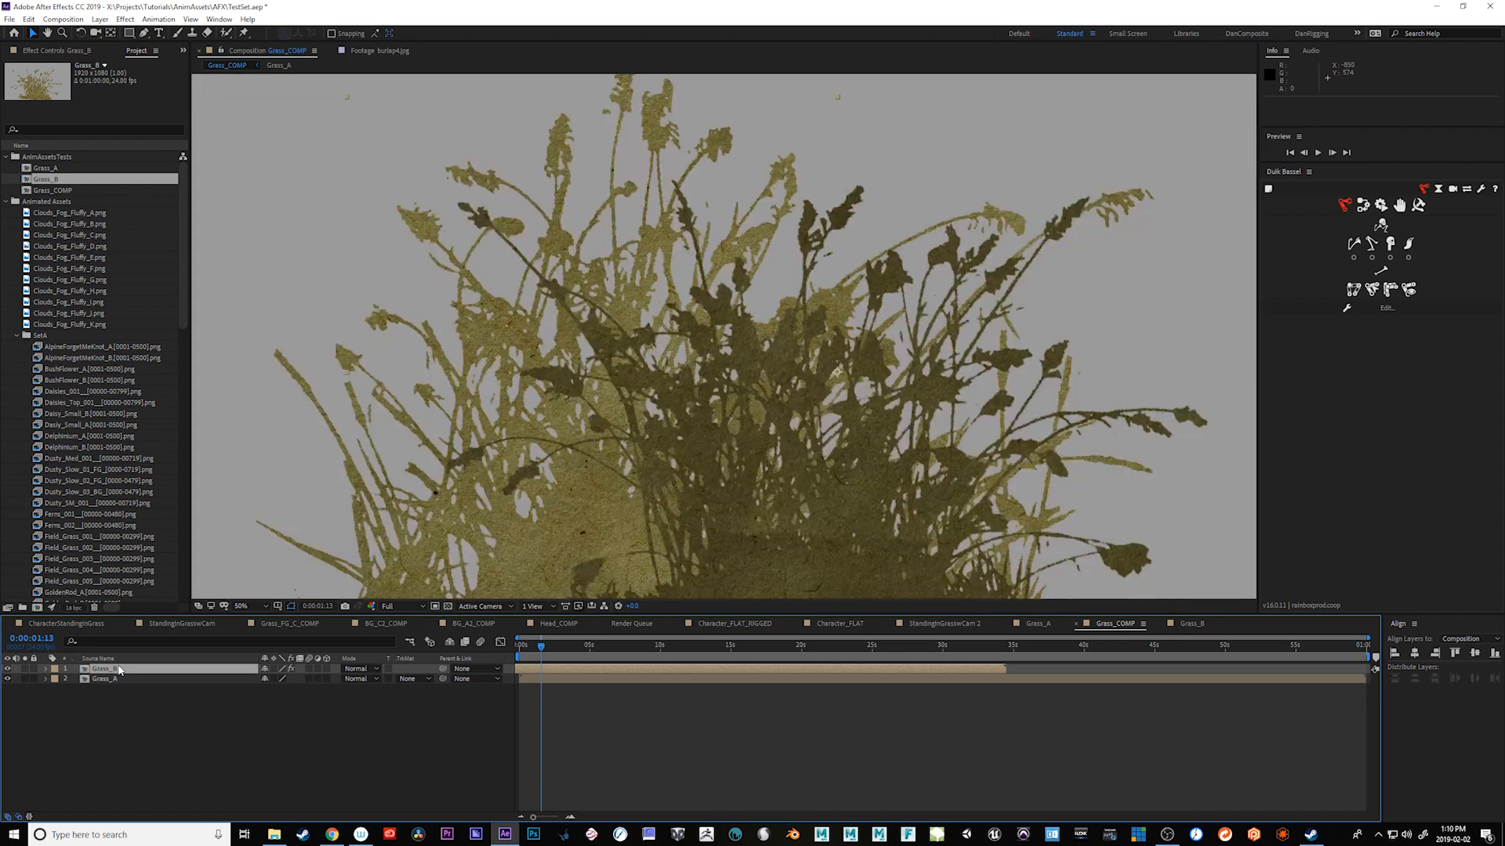
{"action": "left_click", "coordinate": [100, 18]}
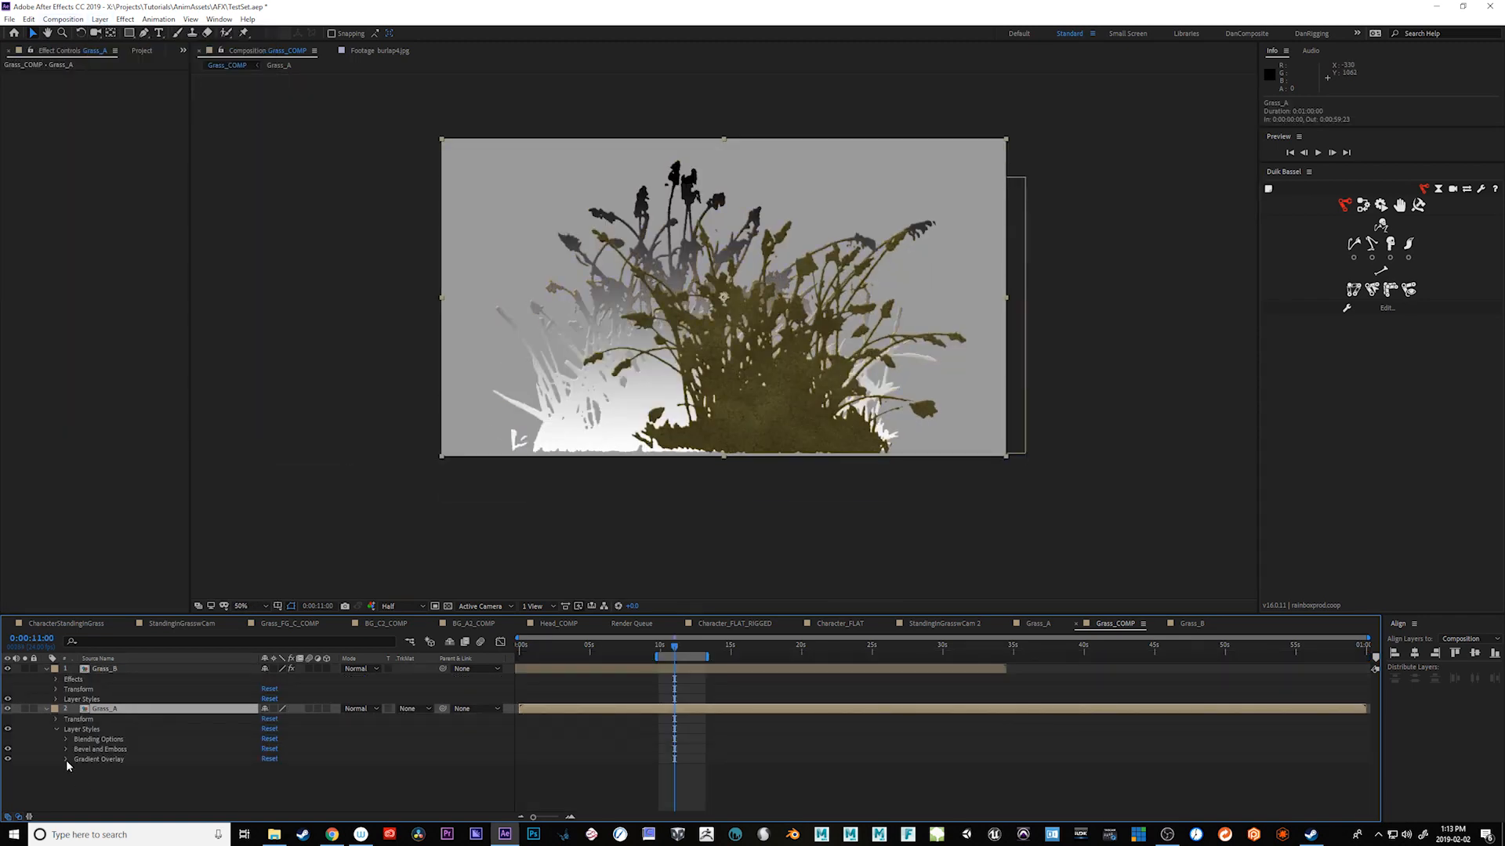
Set Grass_A's Gradient Overlay to Multiply with a yellow gradient stop.
{"action": "left_click", "coordinate": [298, 717]}
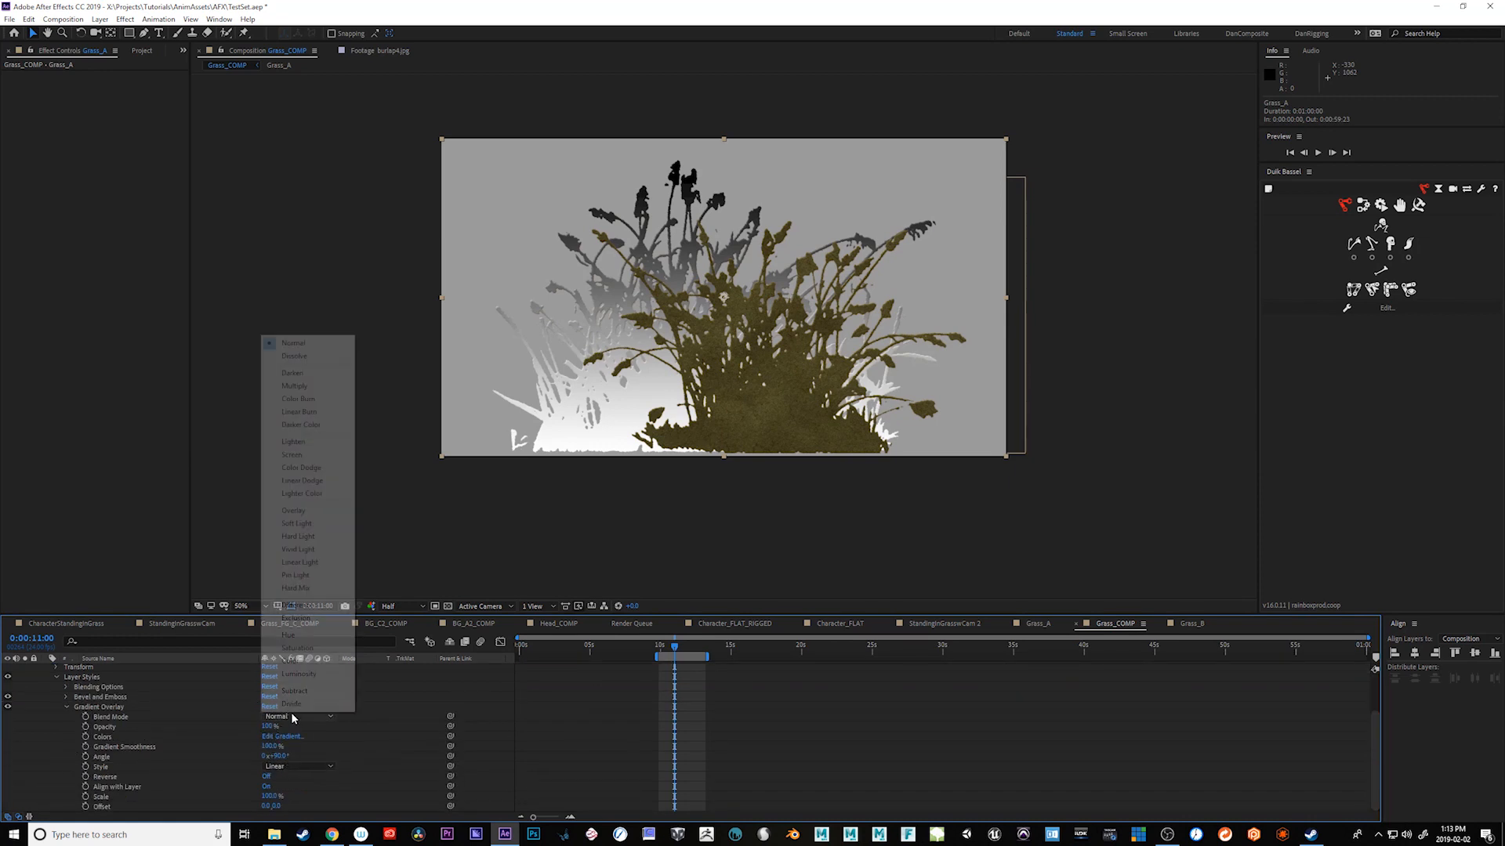
{"action": "left_click", "coordinate": [293, 385]}
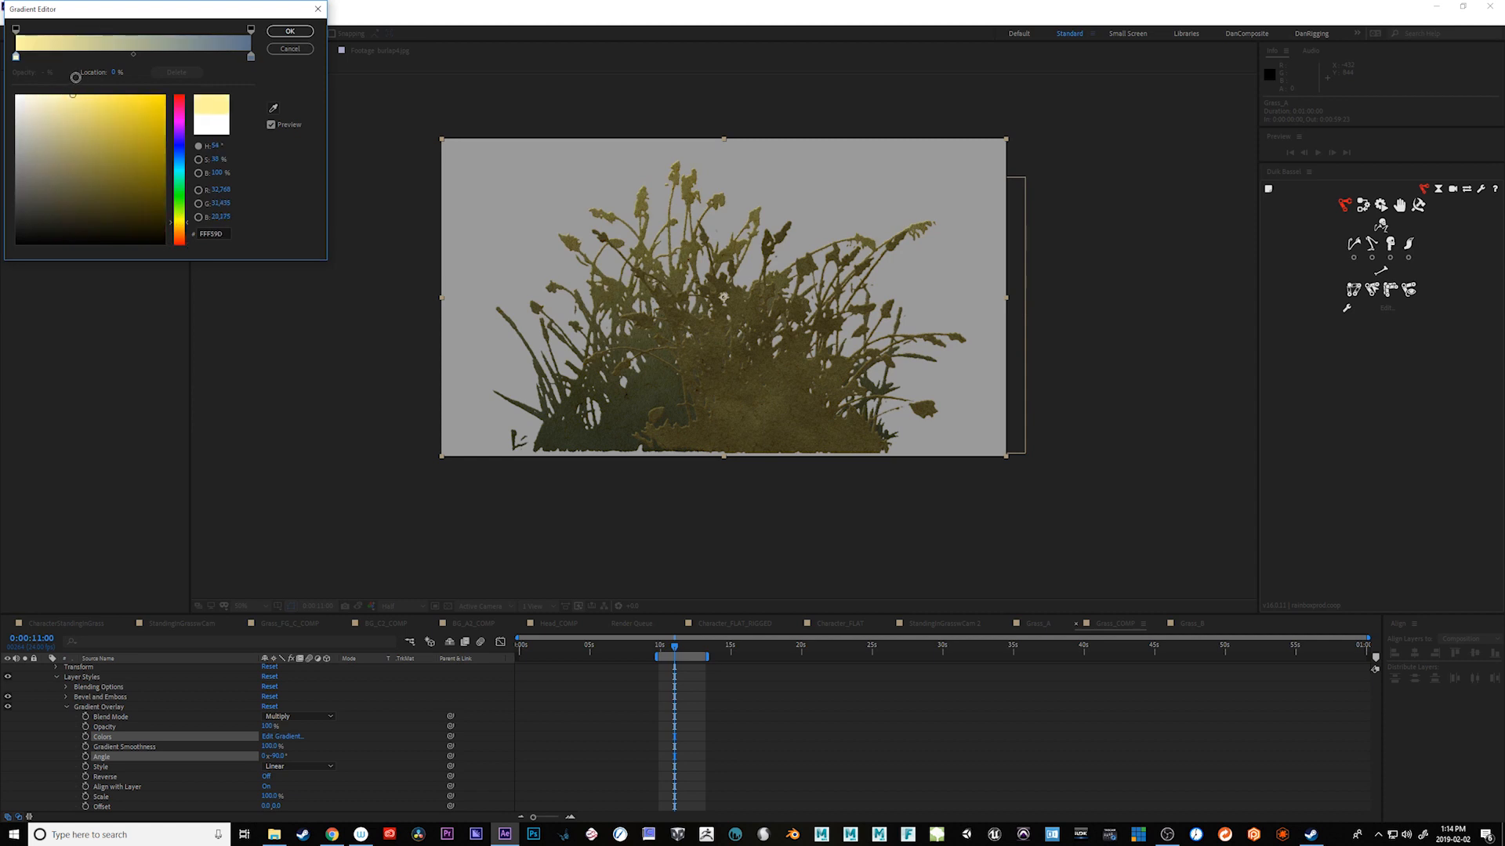
{"action": "left_click", "coordinate": [289, 31]}
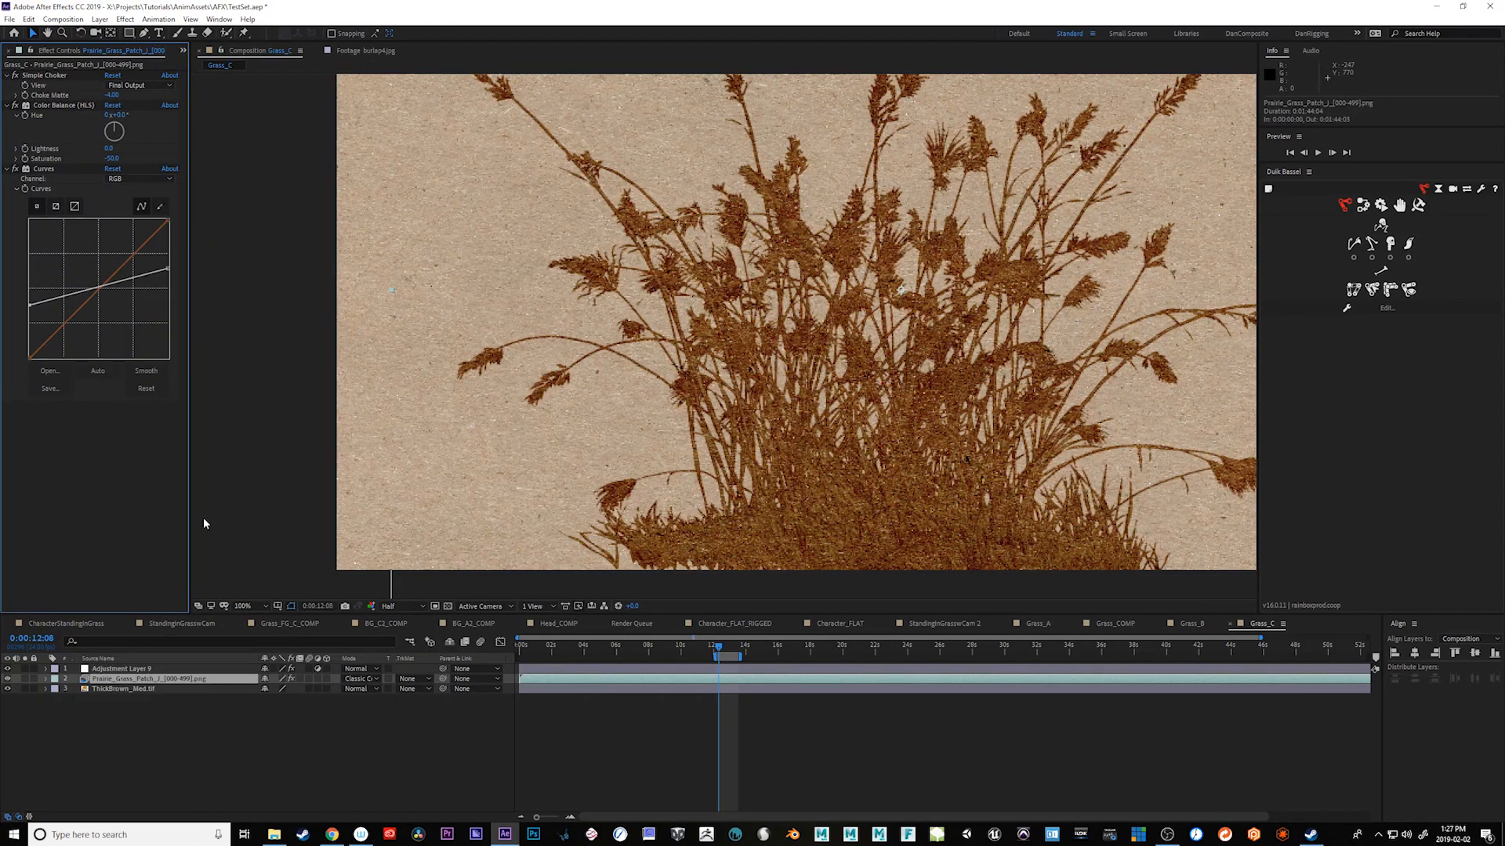
Change the grass layer's Paint Style from Oil Paint to Watercolor.
{"action": "left_click", "coordinate": [139, 416]}
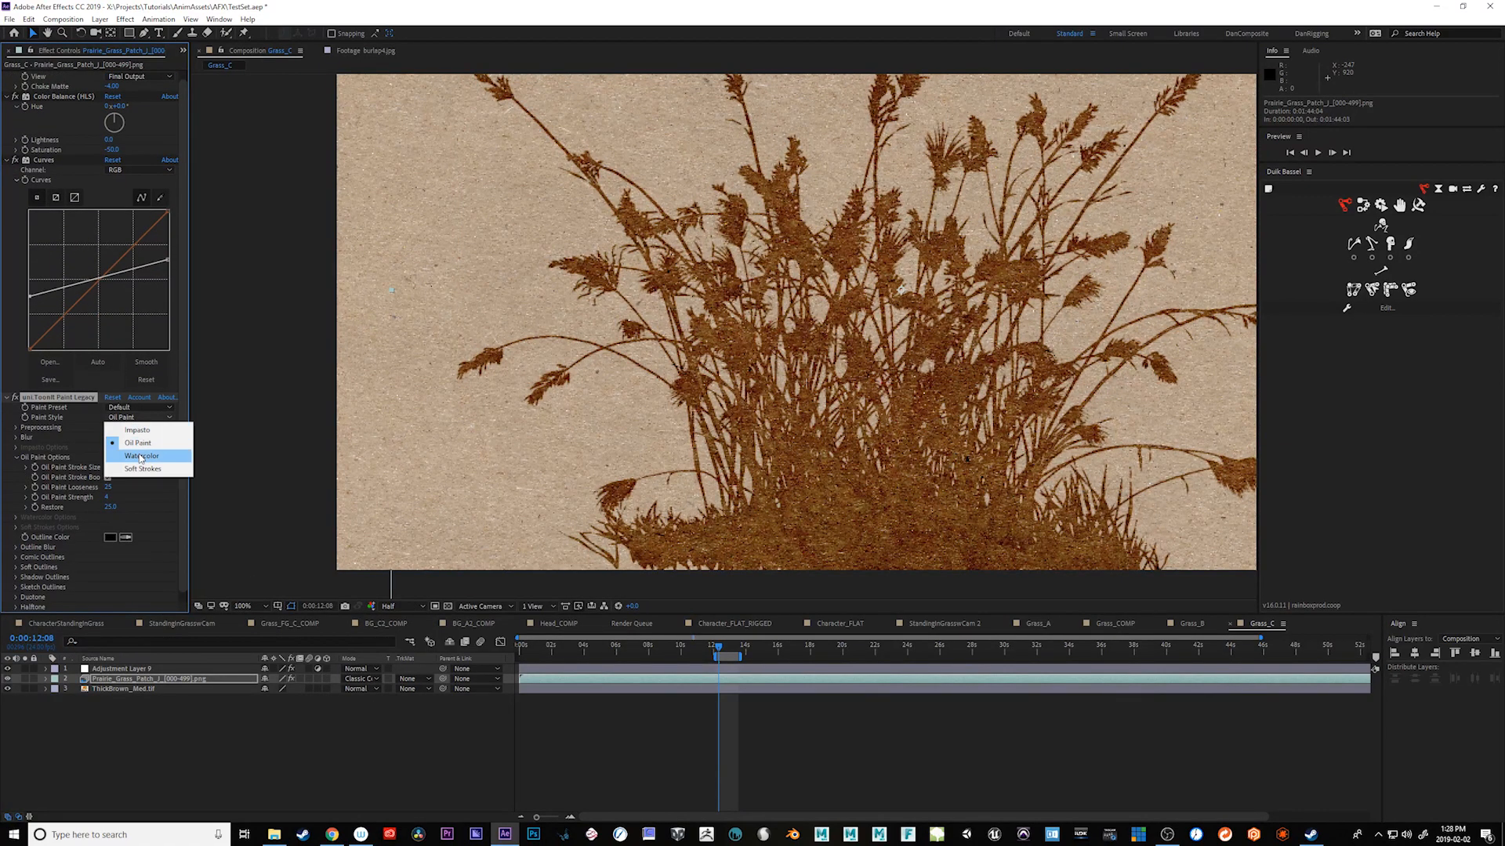
{"action": "left_click", "coordinate": [141, 456]}
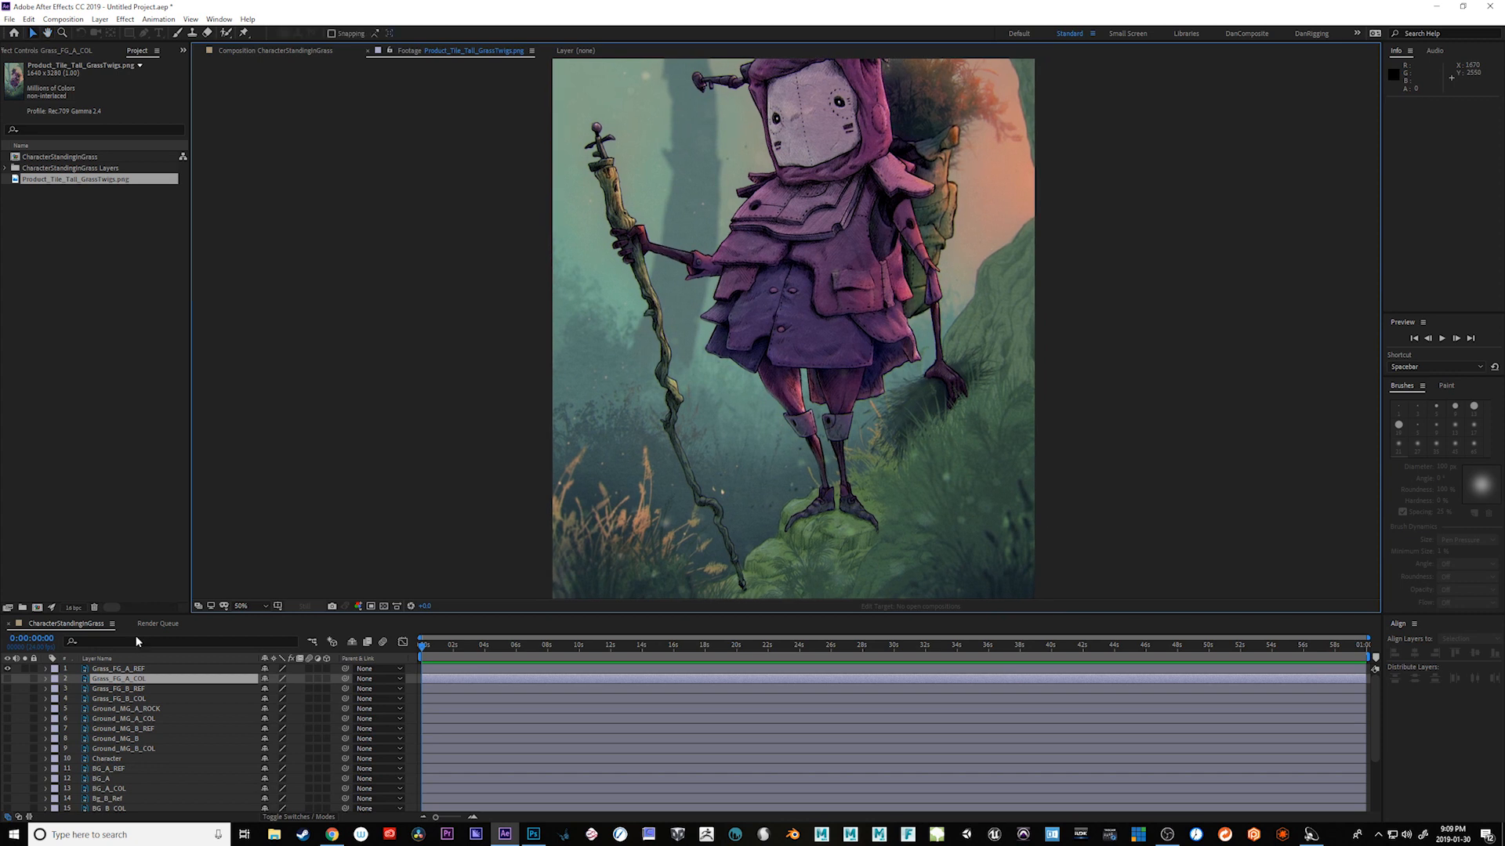
Open the CharacterStandingInGrass composition from the Project panel and view its layers.
{"action": "left_click", "coordinate": [61, 157]}
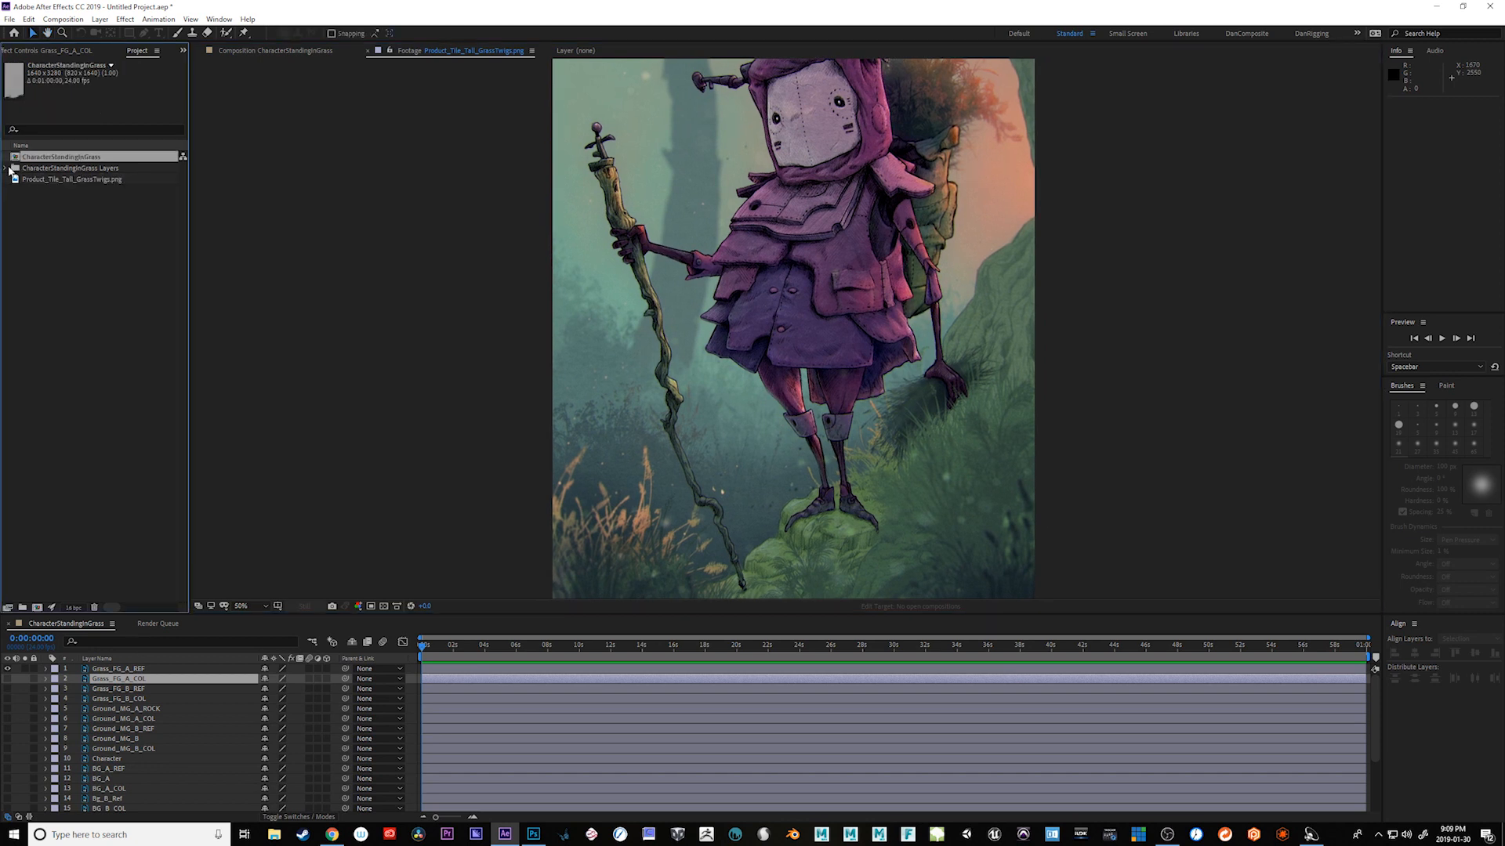
{"action": "left_click", "coordinate": [279, 50]}
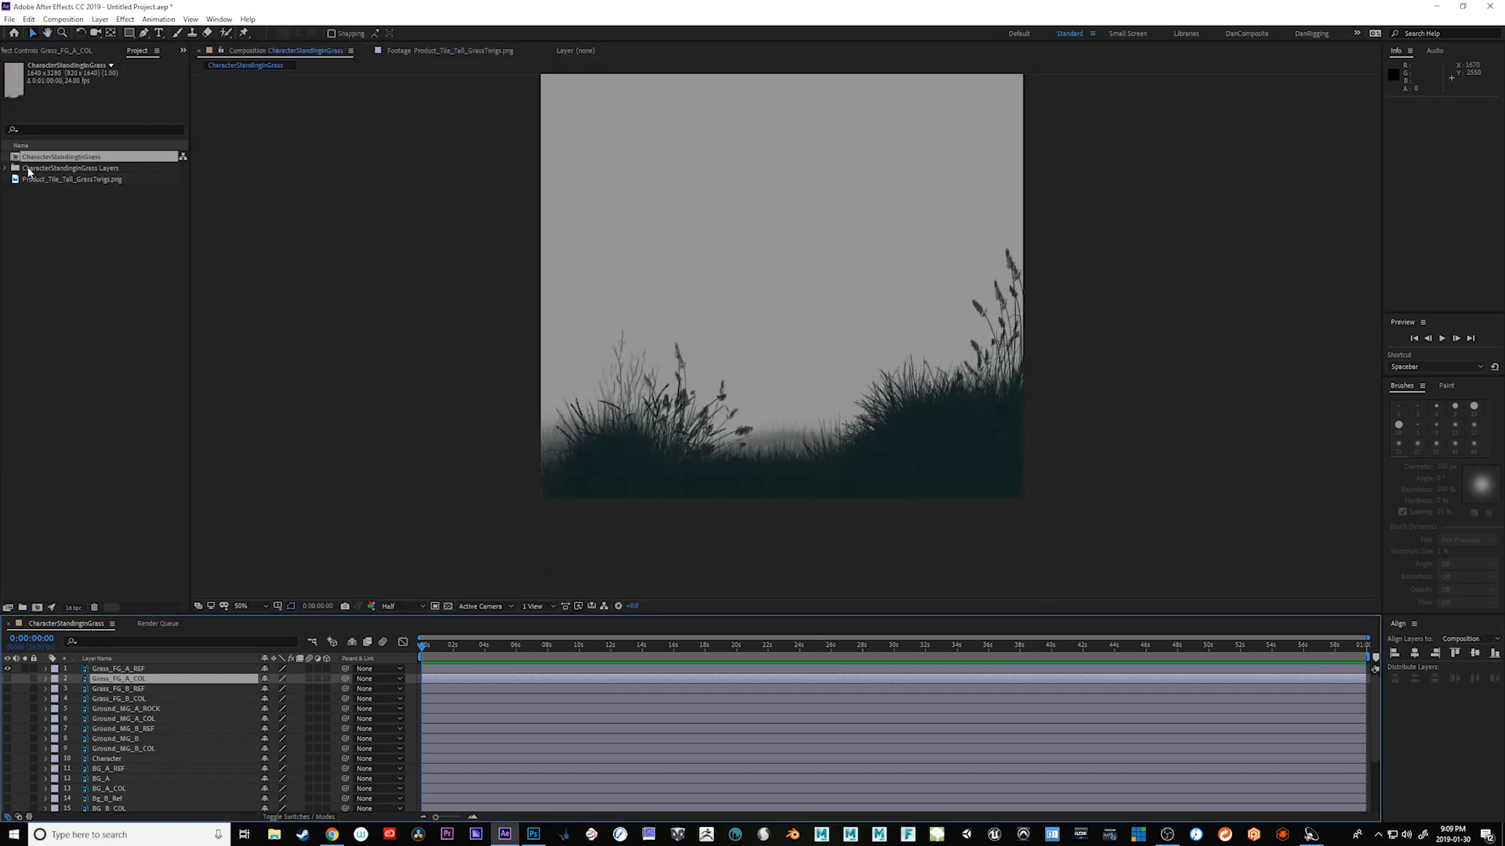
{"action": "scroll", "scroll_direction": "down", "scroll_amount": 3}
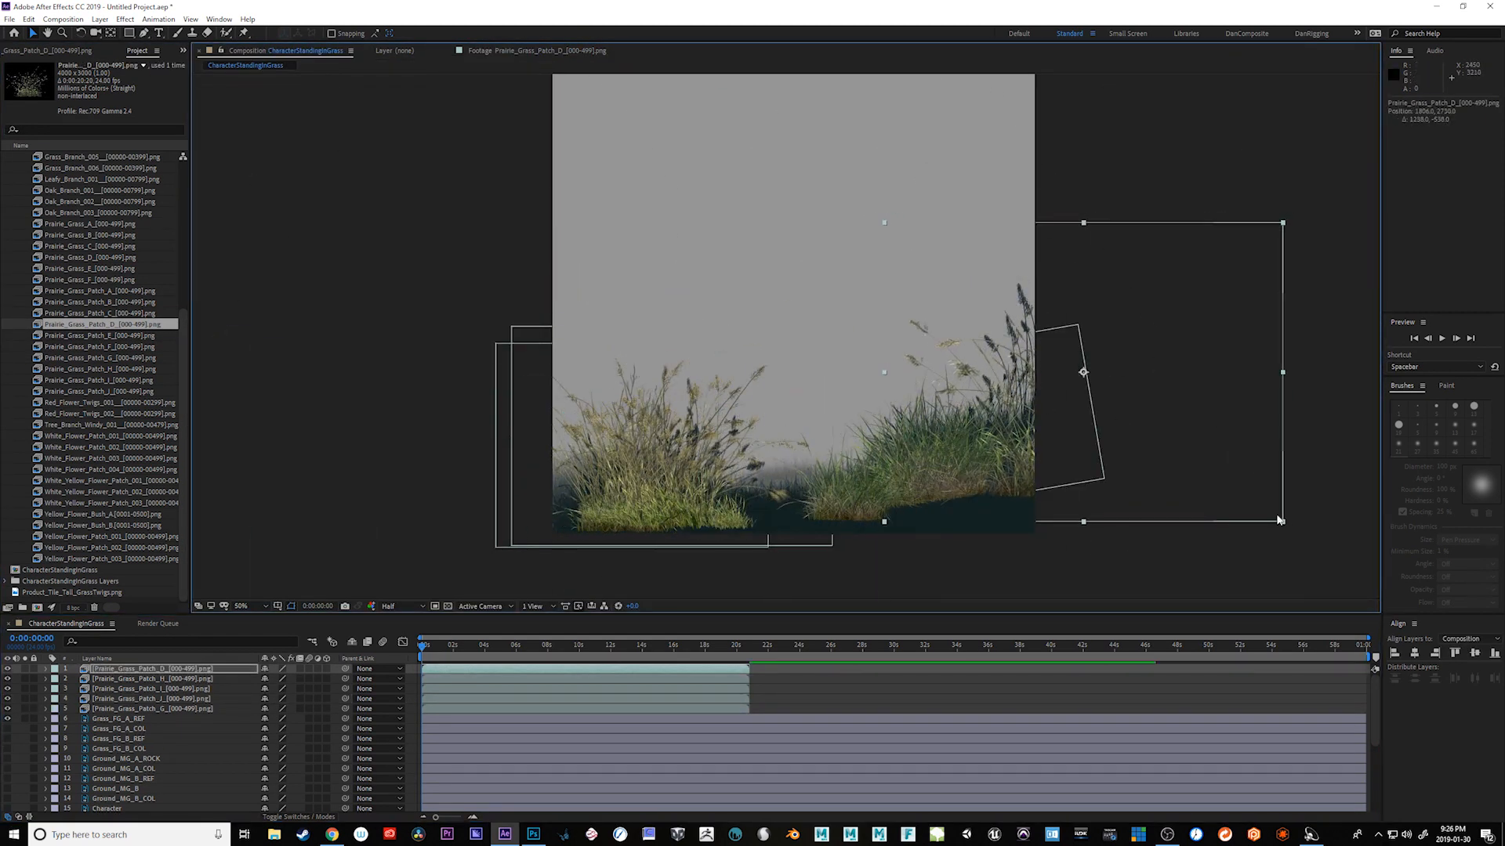
Resize the Prairie_Grass_Patch layer at the lower right of the frame.
{"action": "left_click_drag", "start_coordinate": [1085, 373], "coordinate": [1079, 386]}
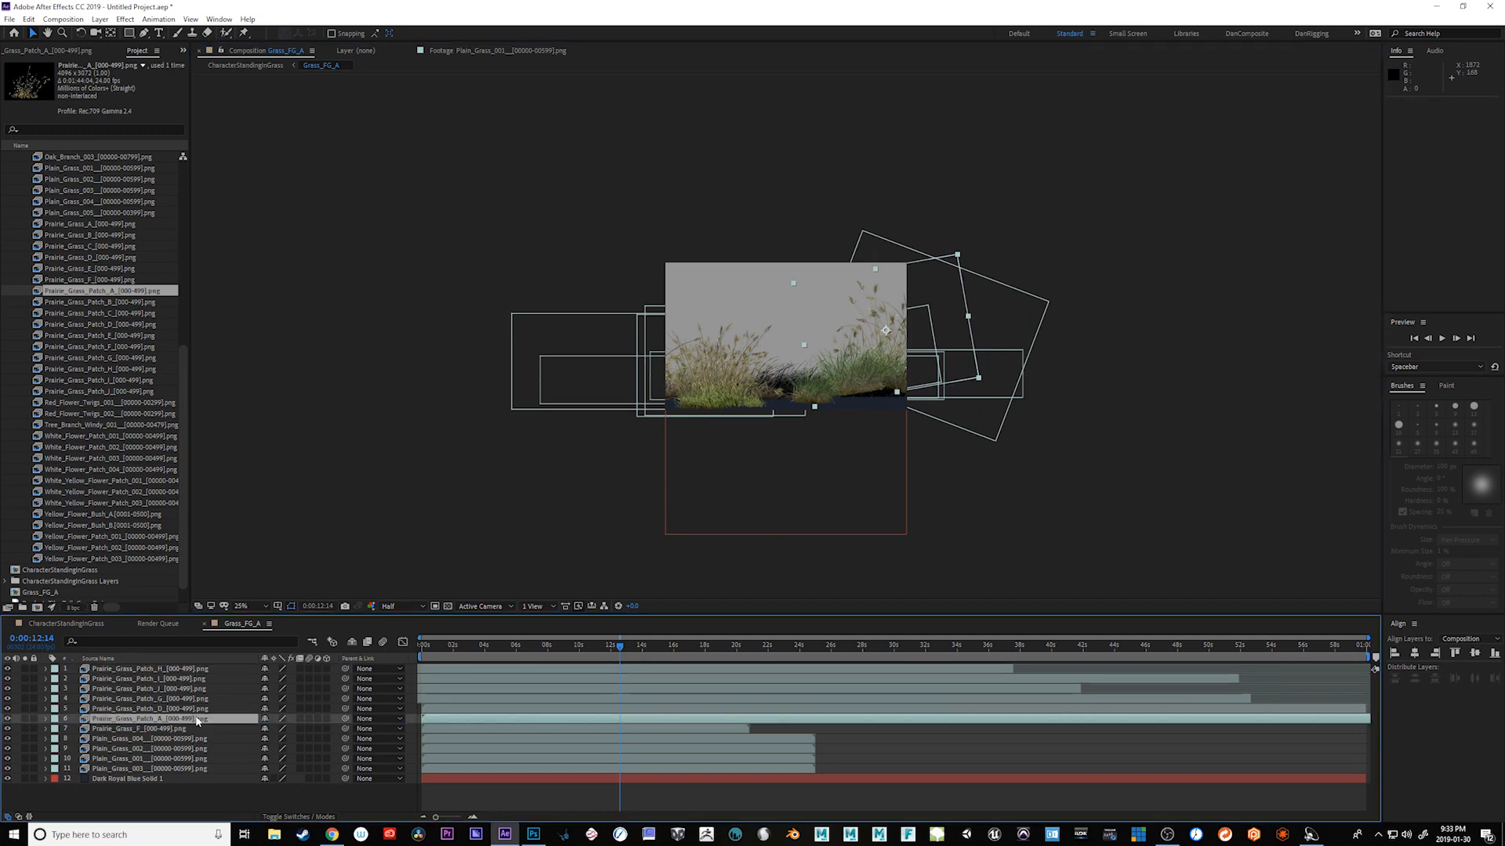
Select the Prairie_Grass_Patch_A layer in the Grass_FG_A composition.
{"action": "left_click", "coordinate": [64, 623]}
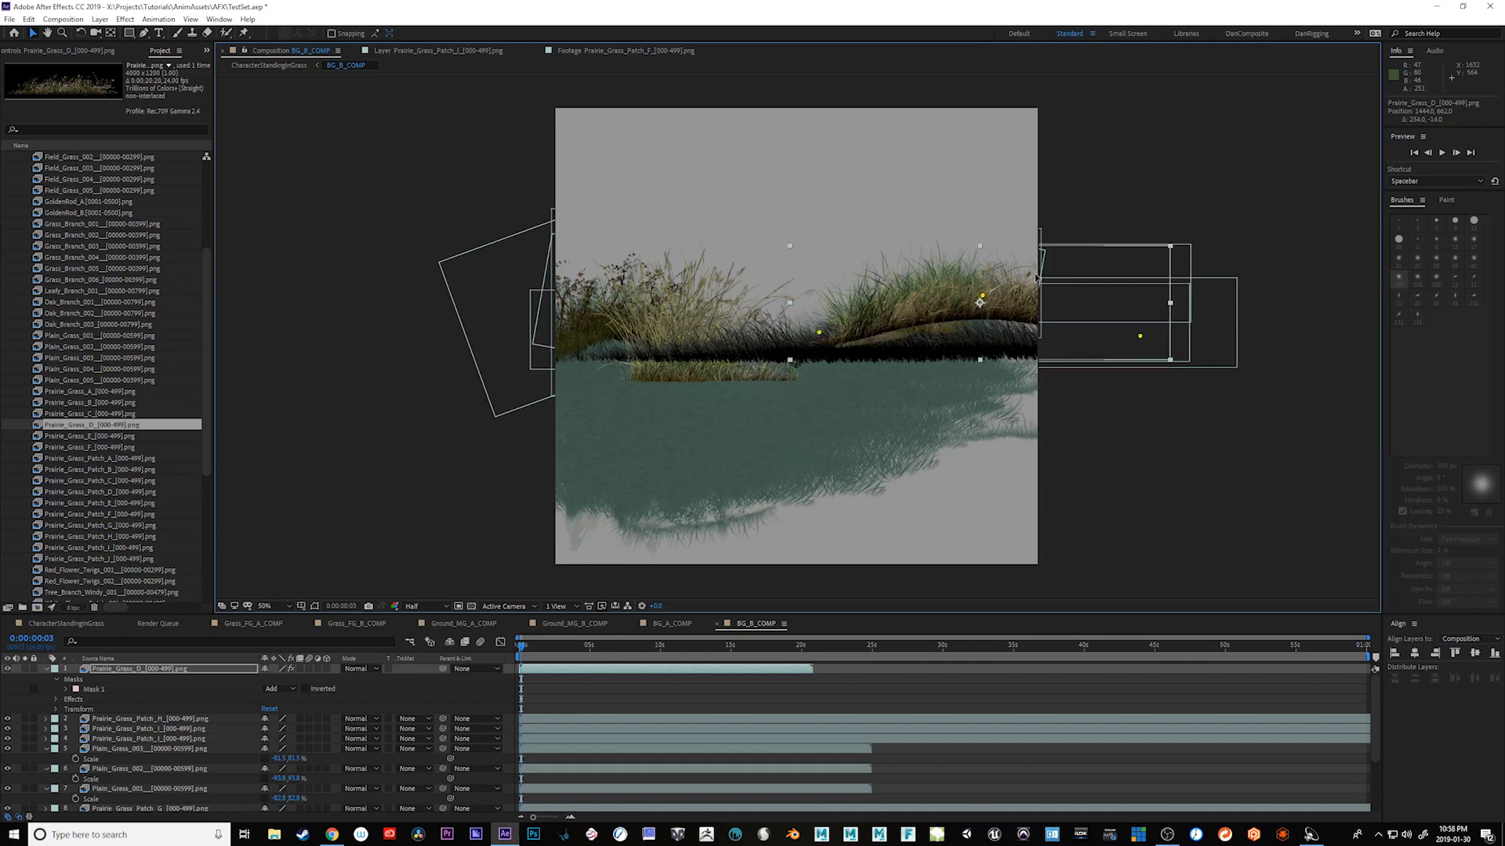
Nudge the right-hand grass patch into place in BG_B_COMP.
{"action": "left_click_drag", "start_coordinate": [981, 302], "coordinate": [981, 310]}
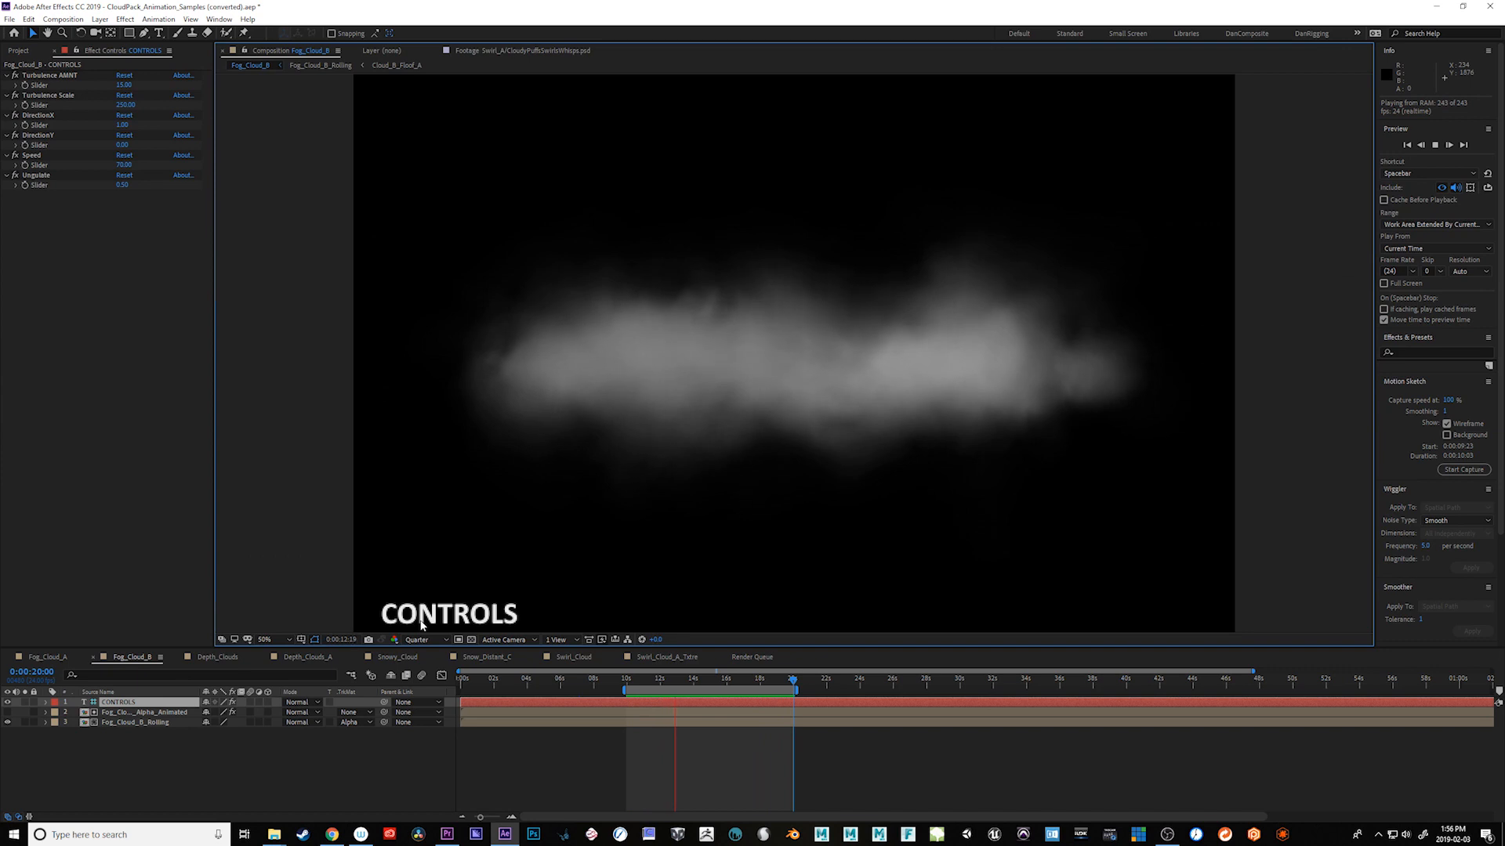
Select the CONTROLS null to show its turbulence, direction and speed sliders.
{"action": "left_click", "coordinate": [573, 657]}
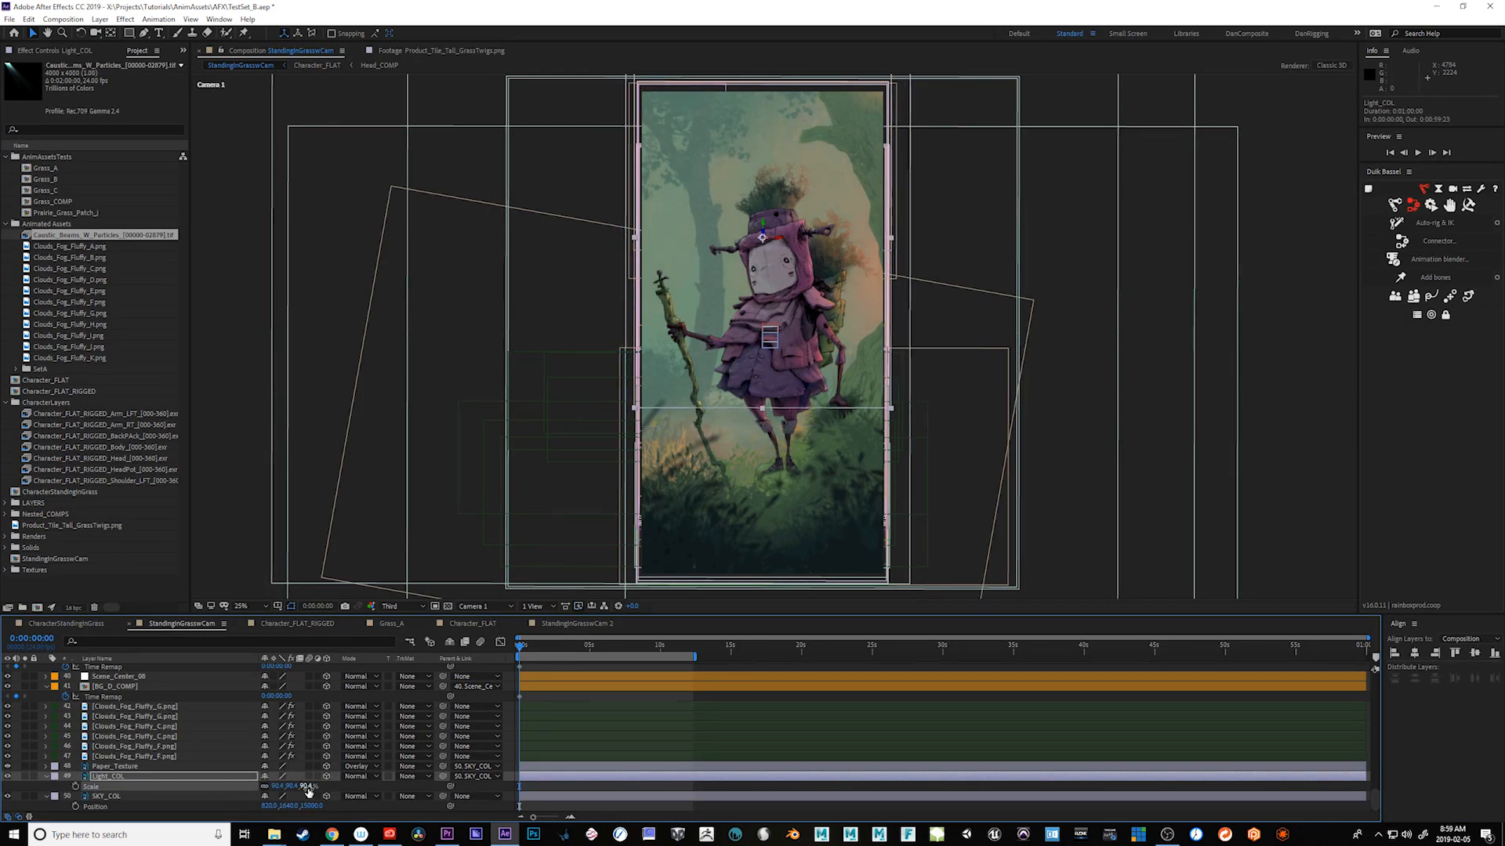
Scrub the current-time indicator to preview Camera 1's move through the scene.
{"action": "left_click", "coordinate": [691, 644]}
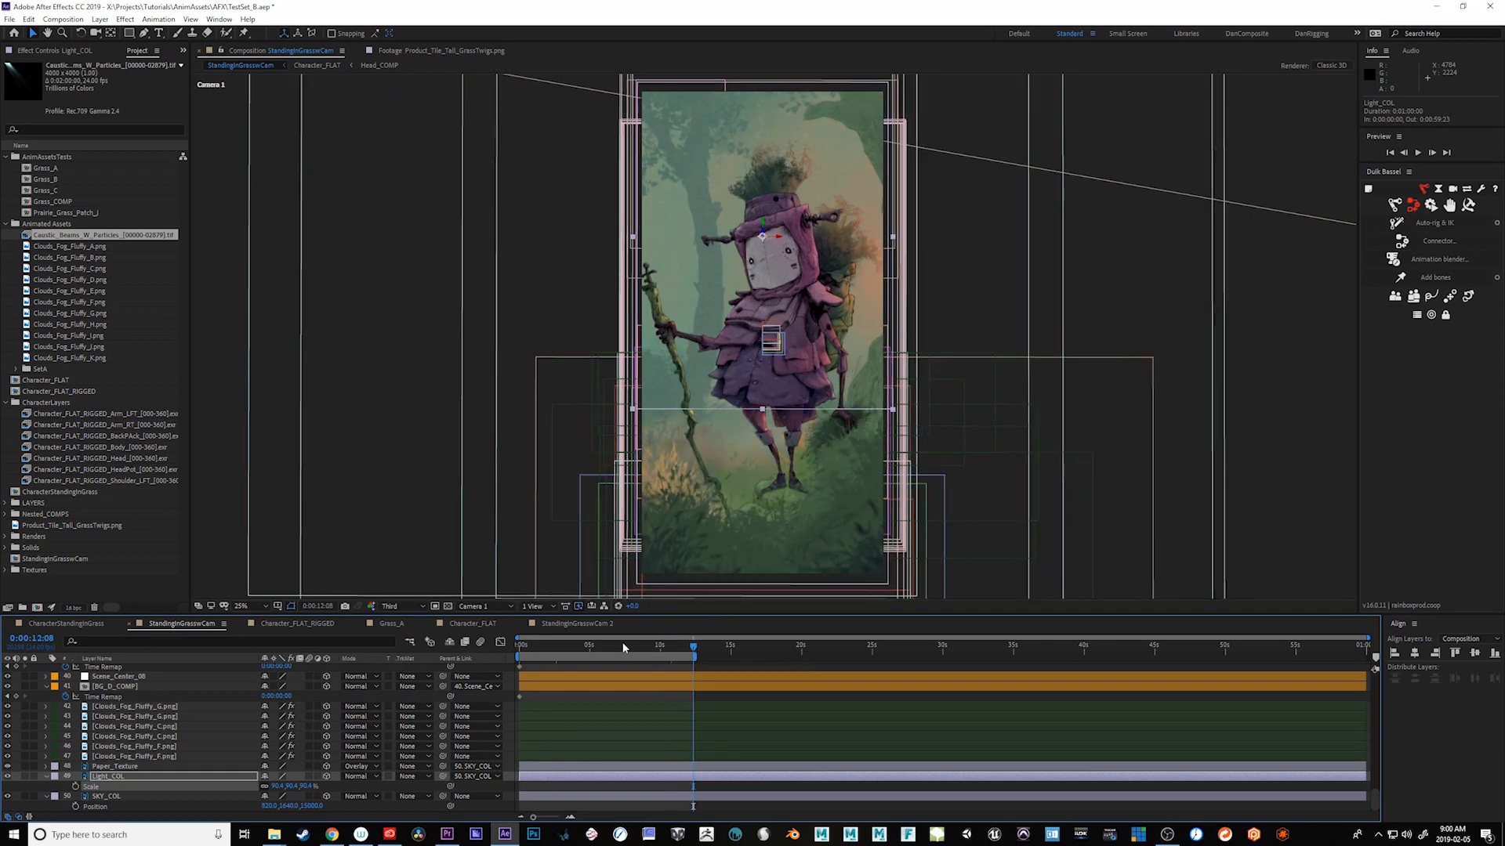
{"action": "left_click_drag", "start_coordinate": [693, 644], "coordinate": [660, 644]}
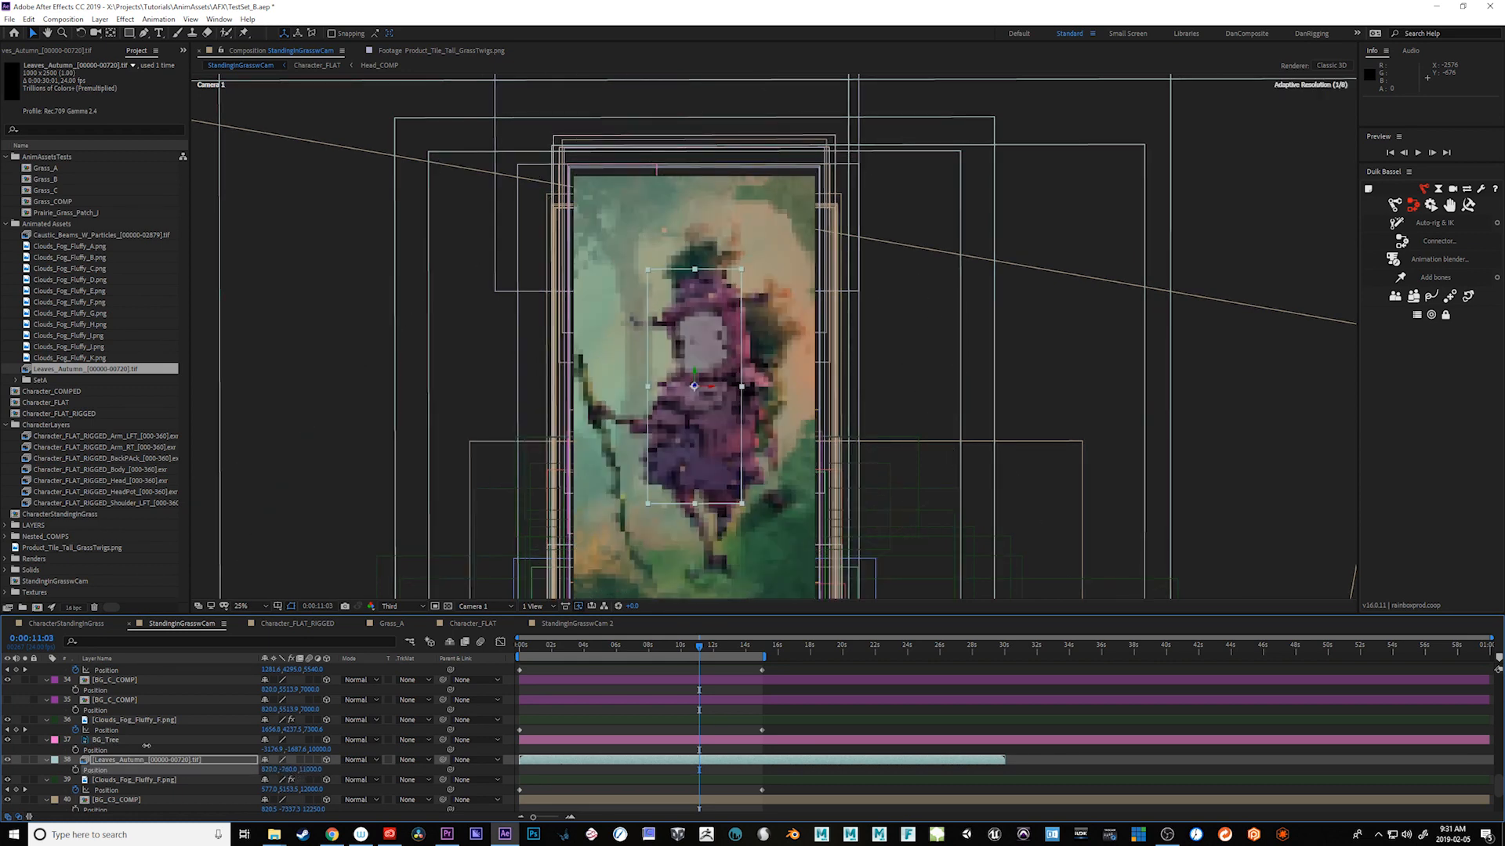
Apply a Fill effect to the Leaves_Autumn layer, turning it into a flat grey card.
{"action": "left_click_drag", "start_coordinate": [694, 385], "coordinate": [655, 323]}
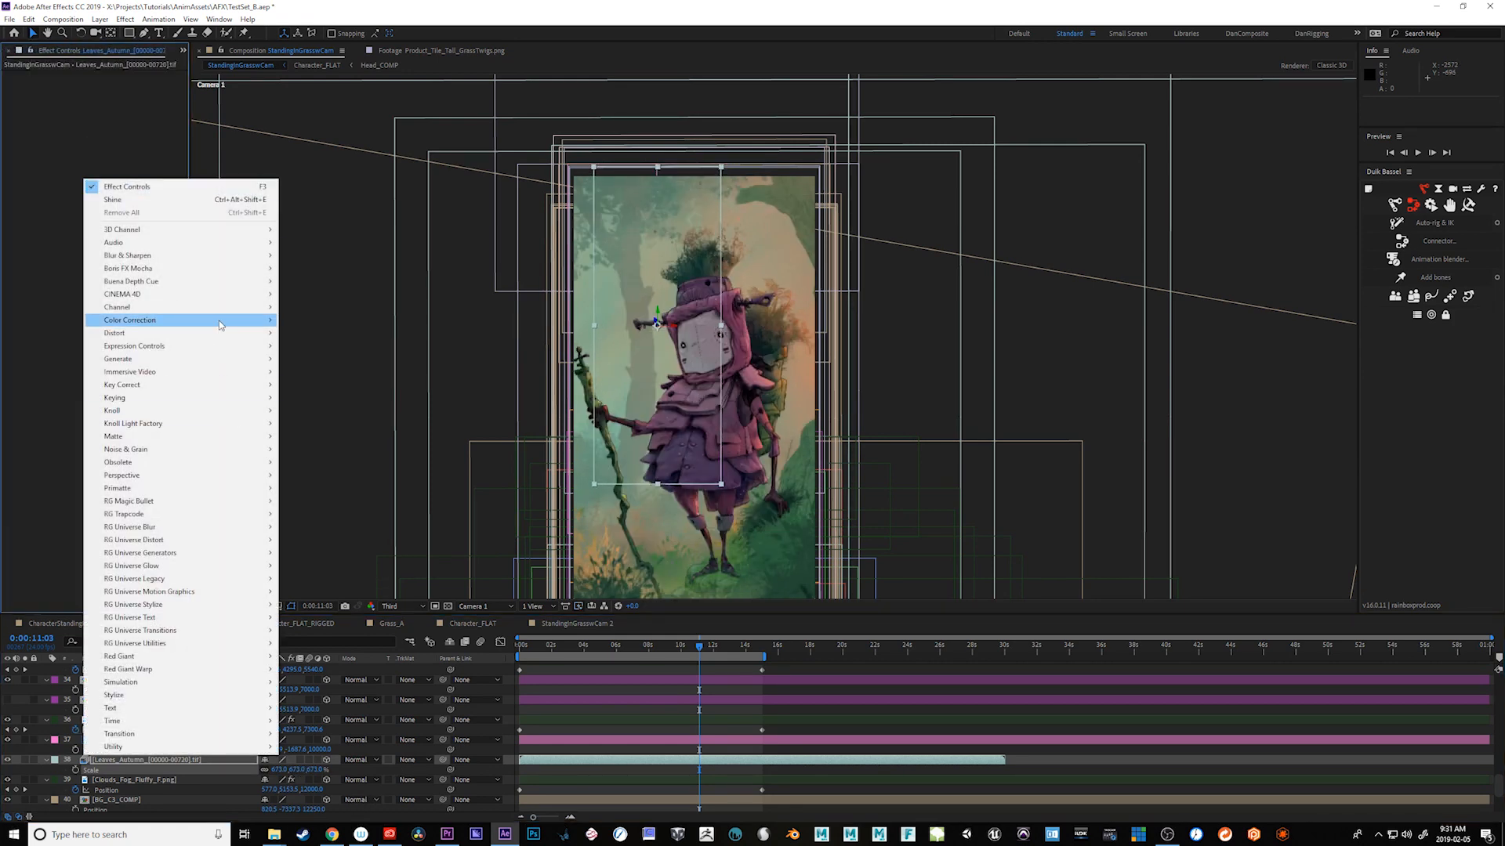
{"action": "mouse_move", "coordinate": [118, 359]}
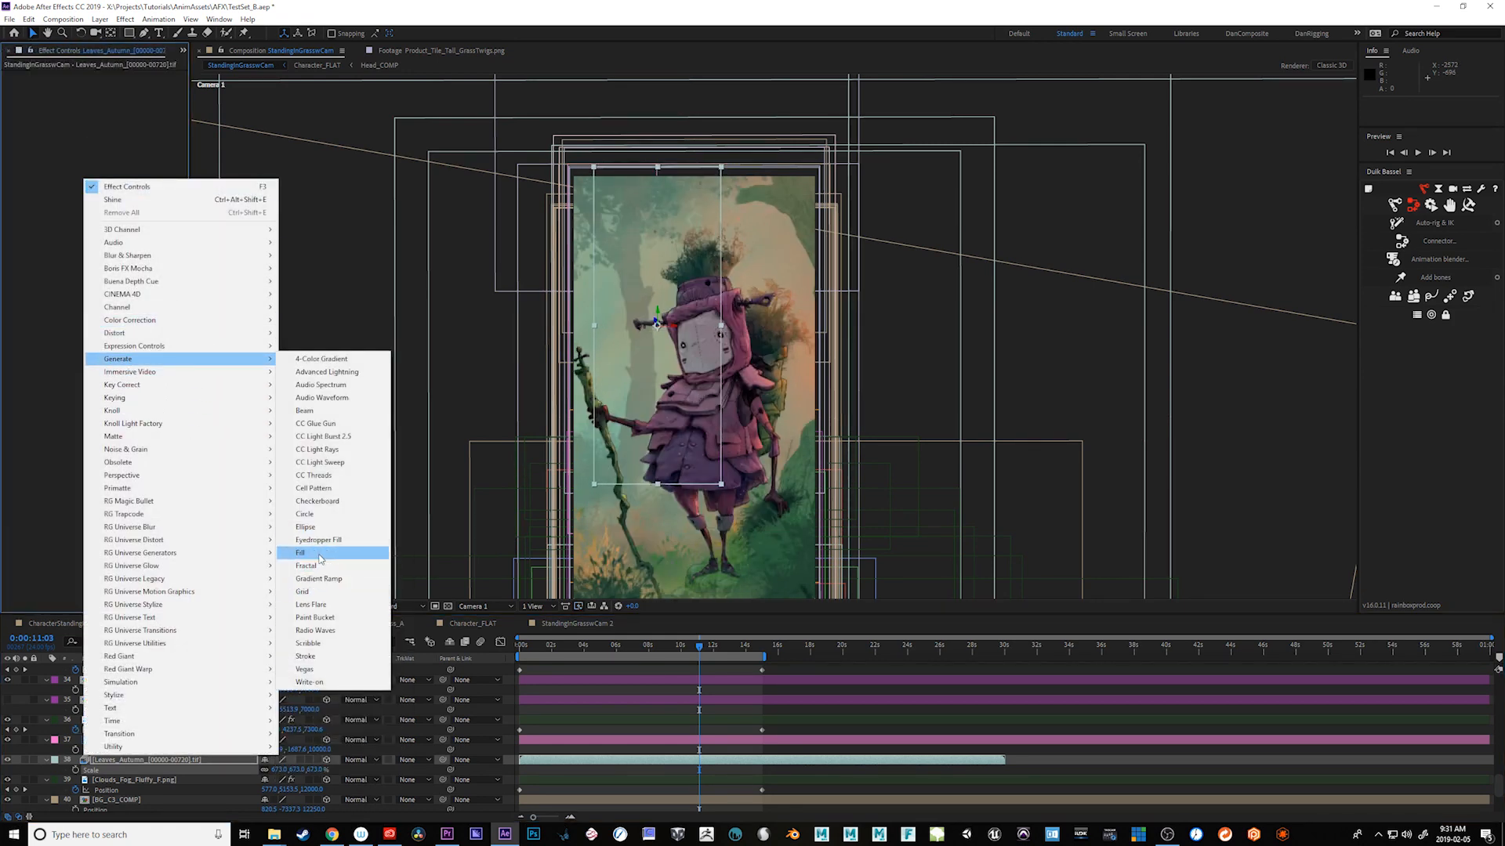
{"action": "left_click", "coordinate": [301, 552]}
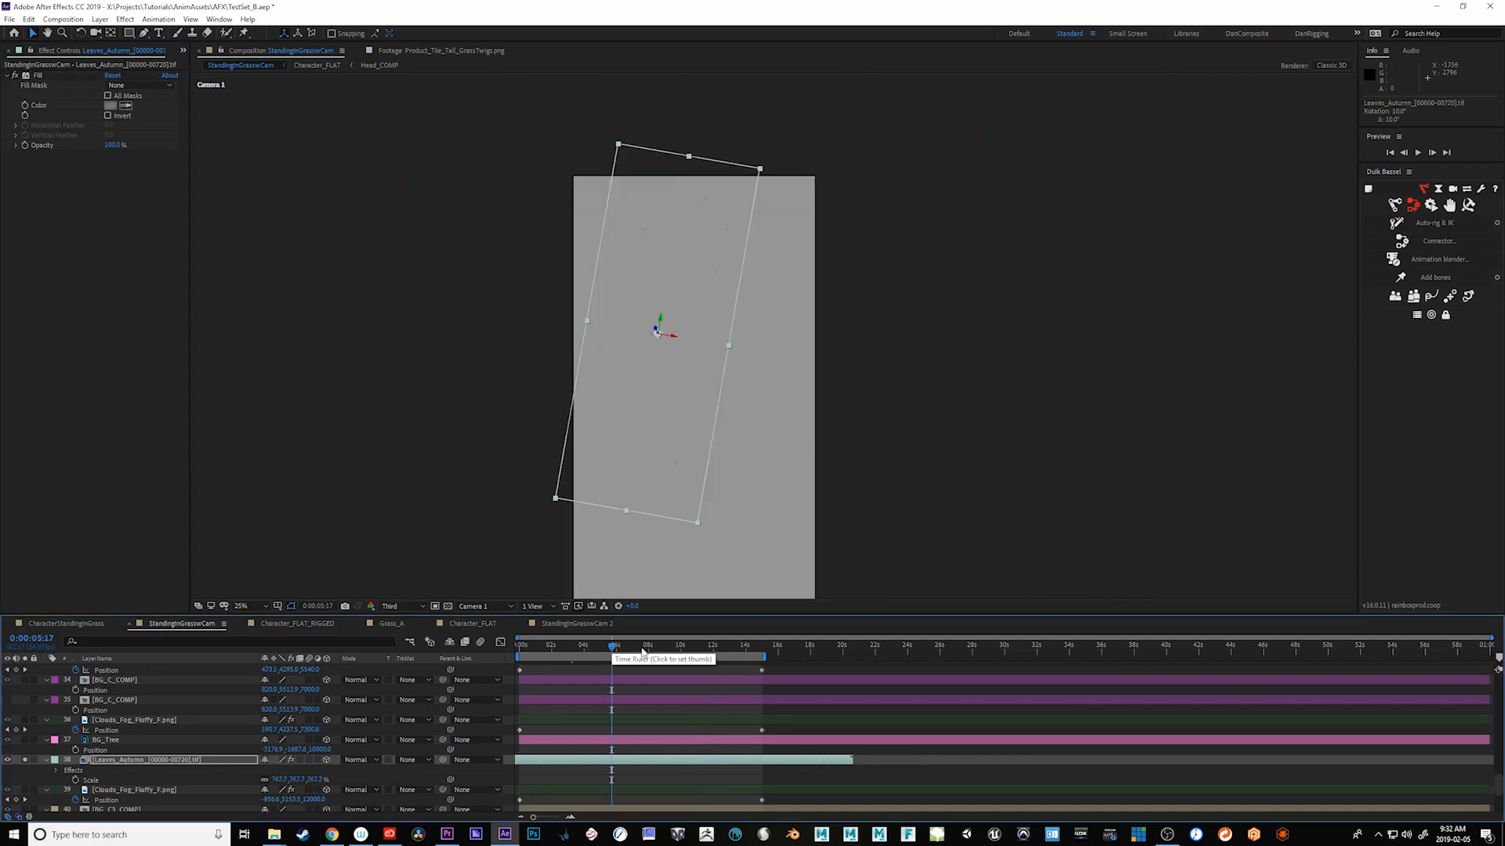